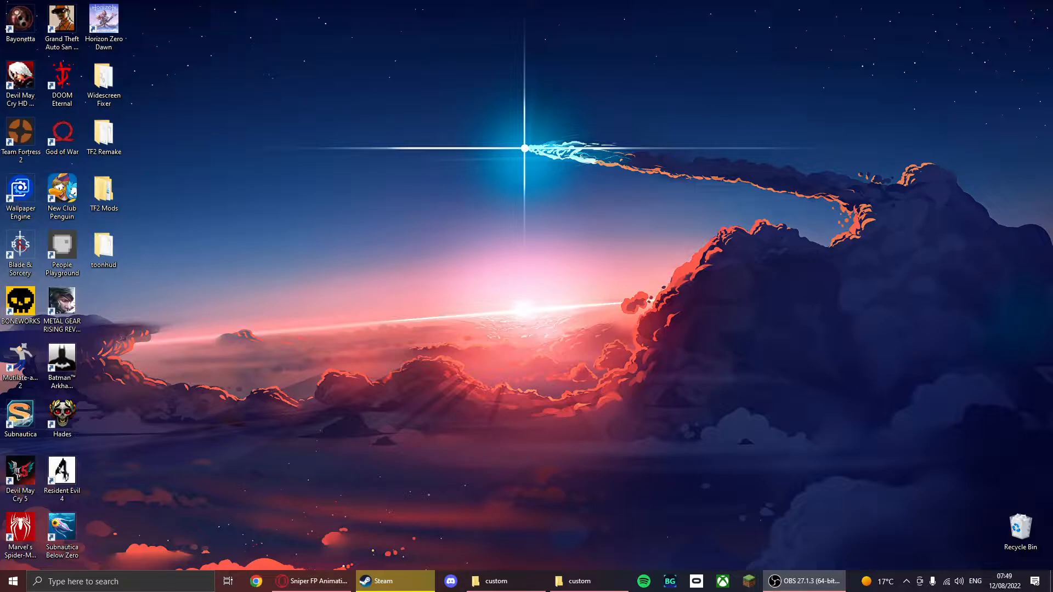
# Step: Bring up Opera showing the Sniper FP Animation Overhaul mod page
pyautogui.click(310, 580)
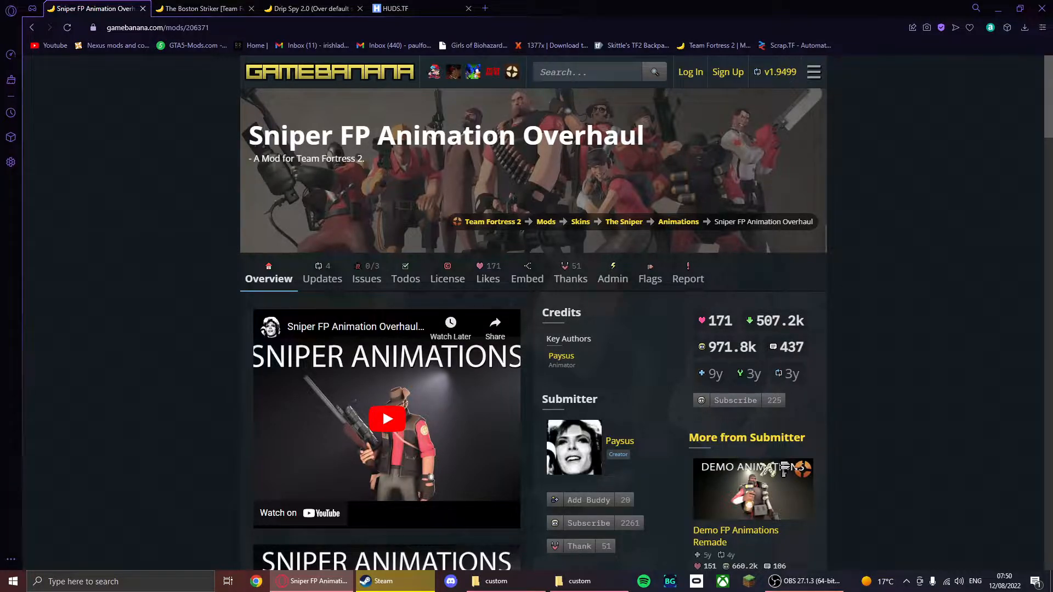
# Step: Scroll through Paysus's animation mod submissions, then return to the Sniper FP Animation Overhaul tab
pyautogui.scroll(-3)
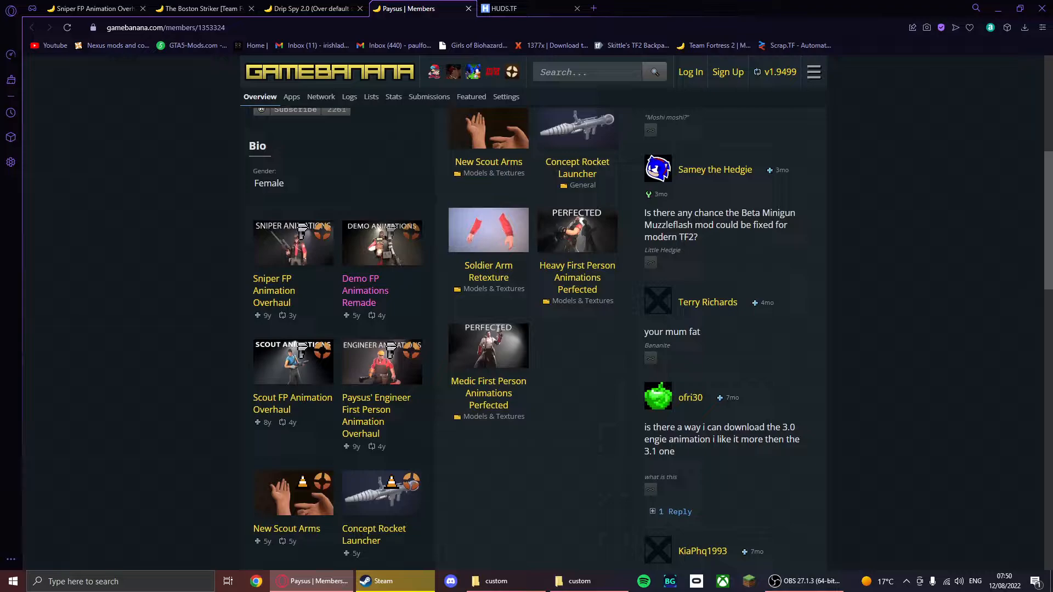
pyautogui.scroll(-3)
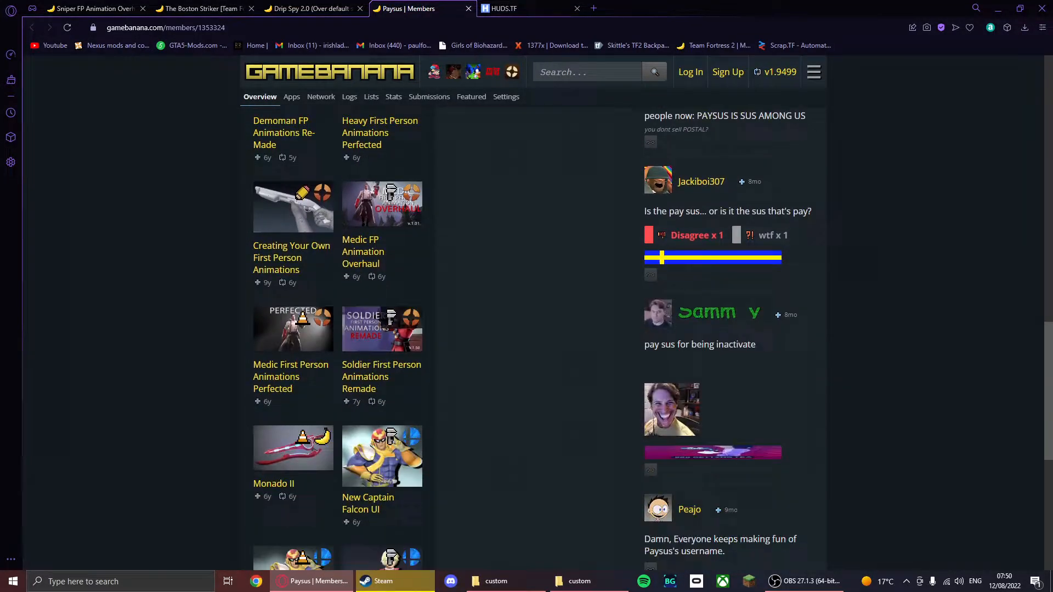
pyautogui.scroll(-3)
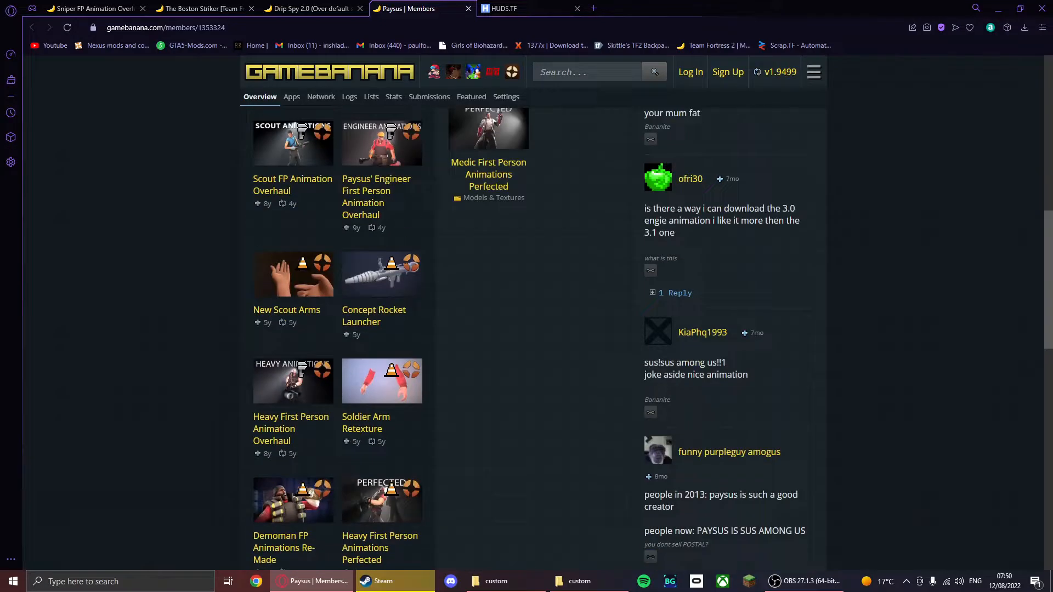
pyautogui.click(93, 9)
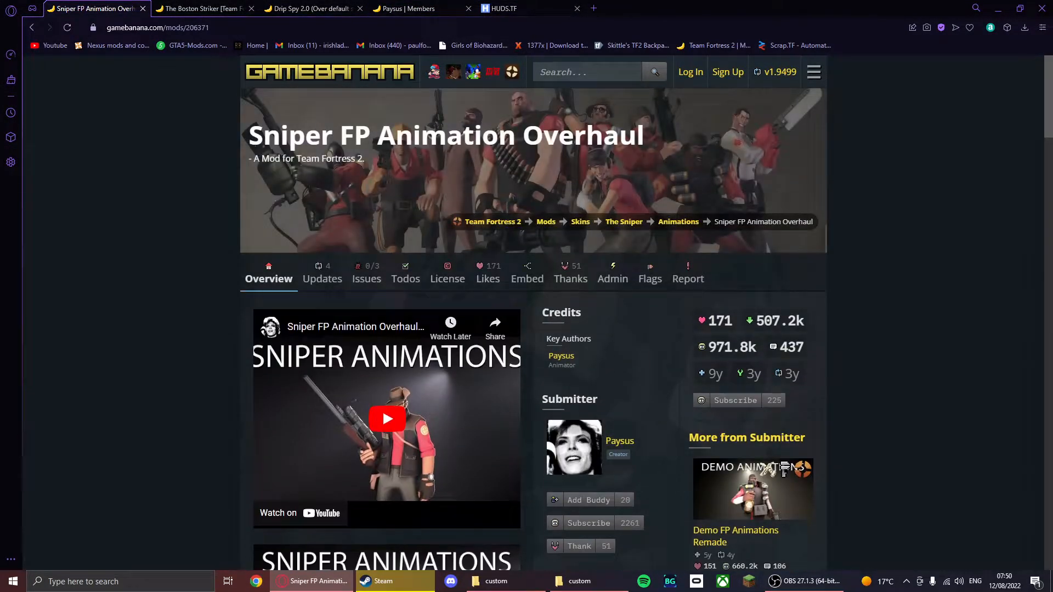
# Step: Open the sniperfpoverhaulv4.zip download page, then switch to The Boston Striker tab
pyautogui.scroll(-3)
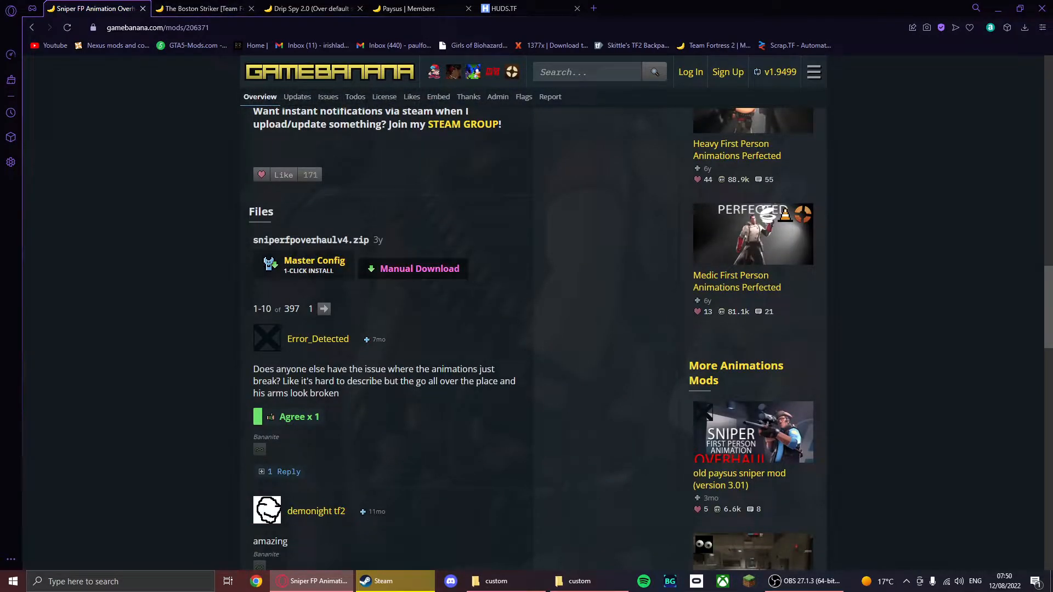
pyautogui.click(419, 268)
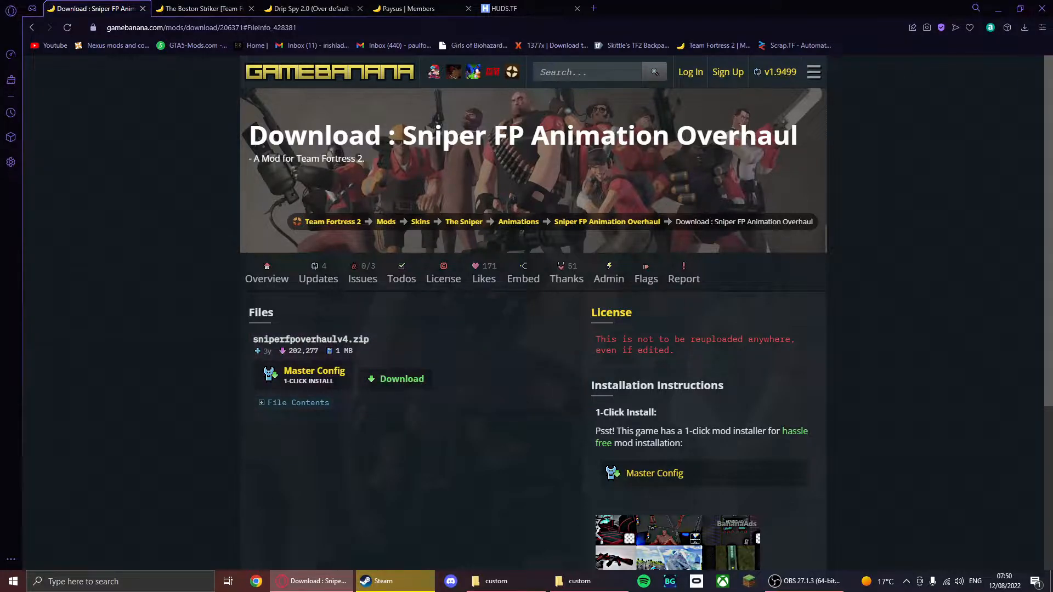
pyautogui.click(401, 379)
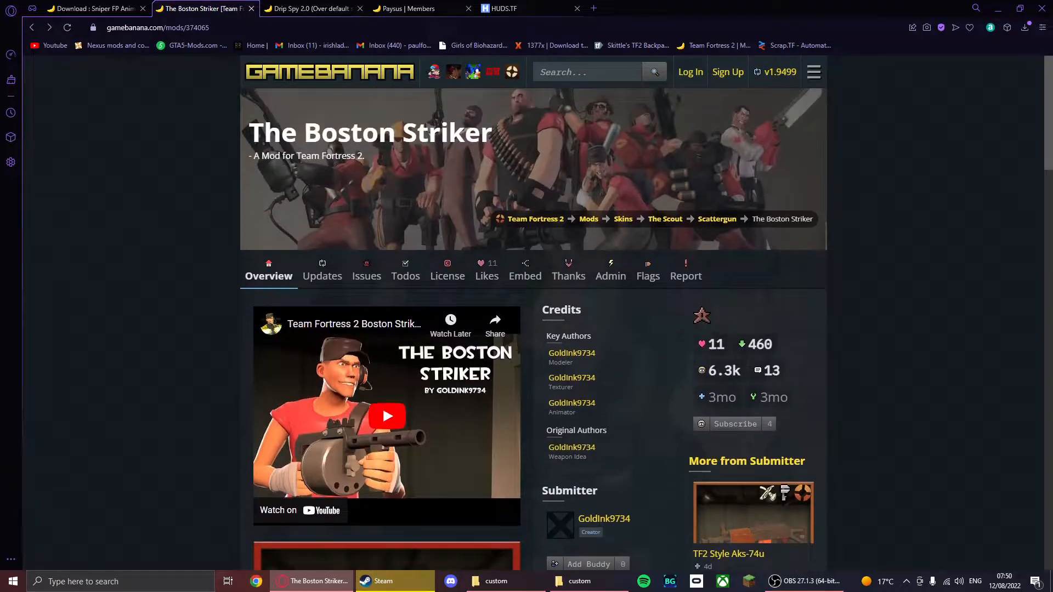
# Step: Open the striker_v2.zip download page, list its file contents, and return to the sniper download
pyautogui.scroll(-3)
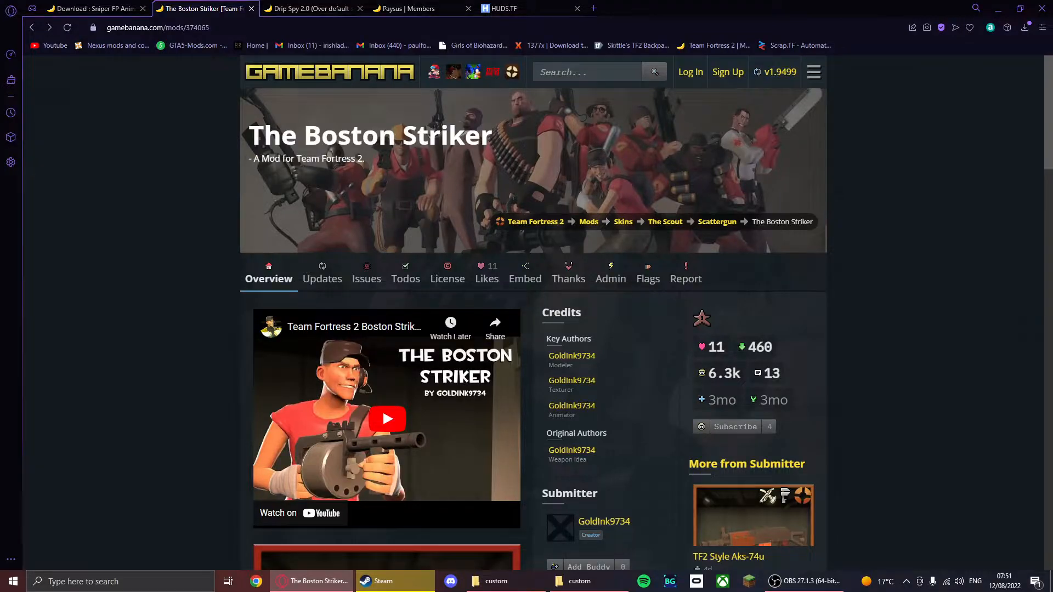
pyautogui.scroll(-3)
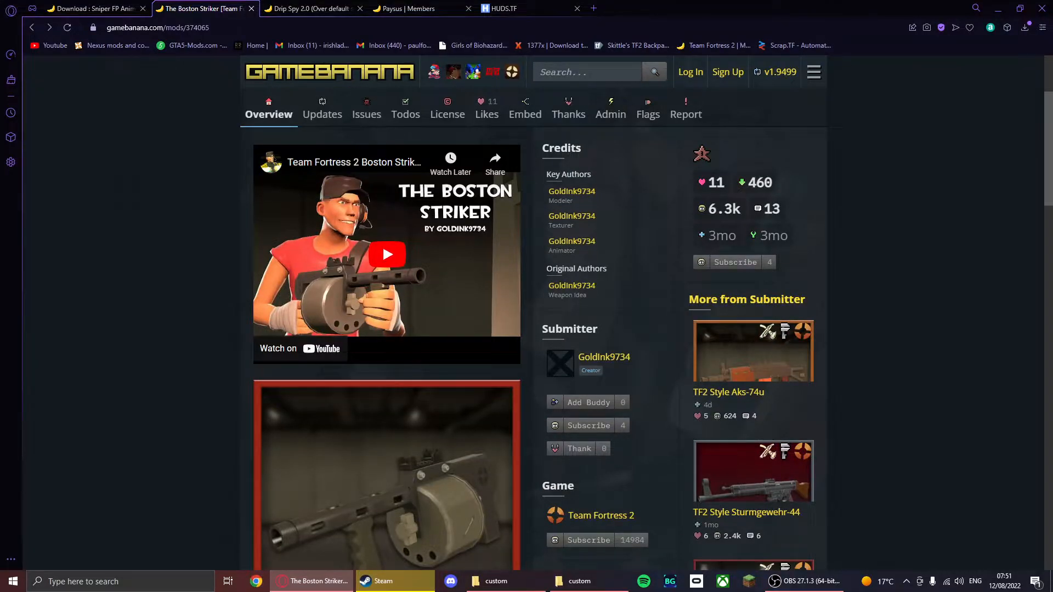
pyautogui.scroll(-3)
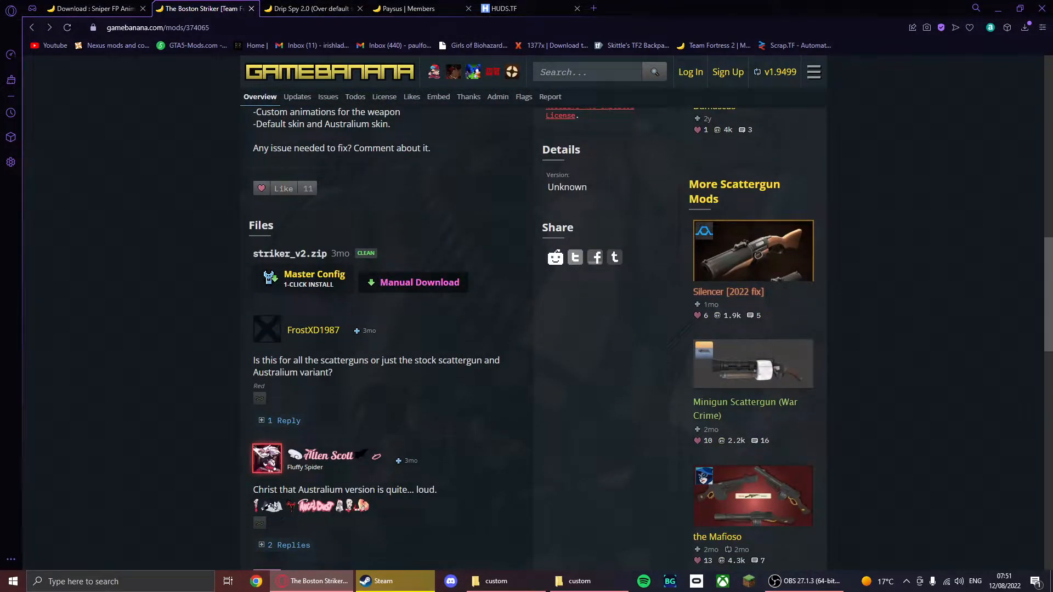
pyautogui.click(418, 282)
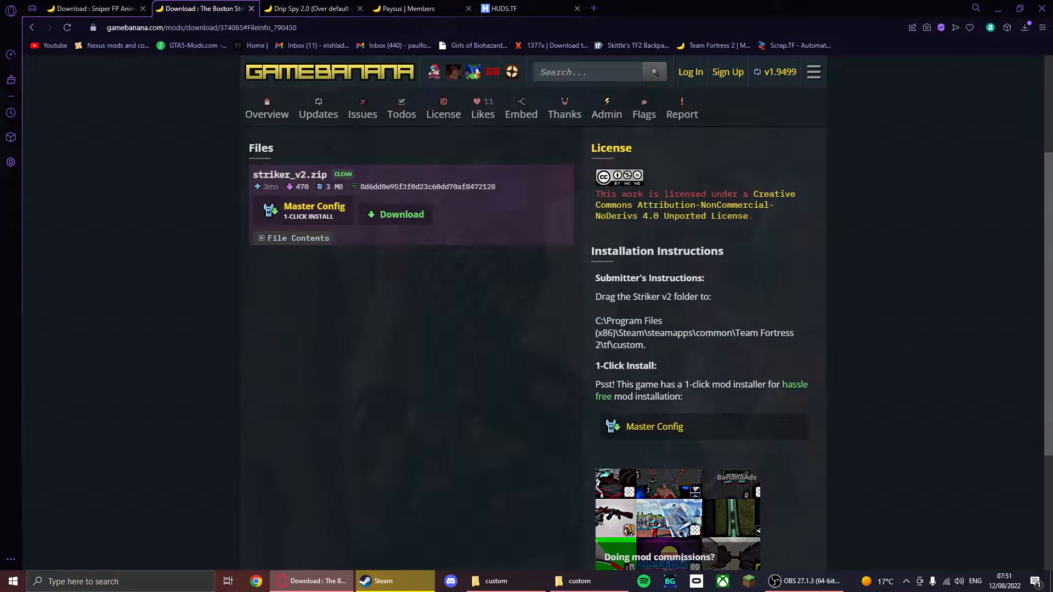
pyautogui.click(292, 237)
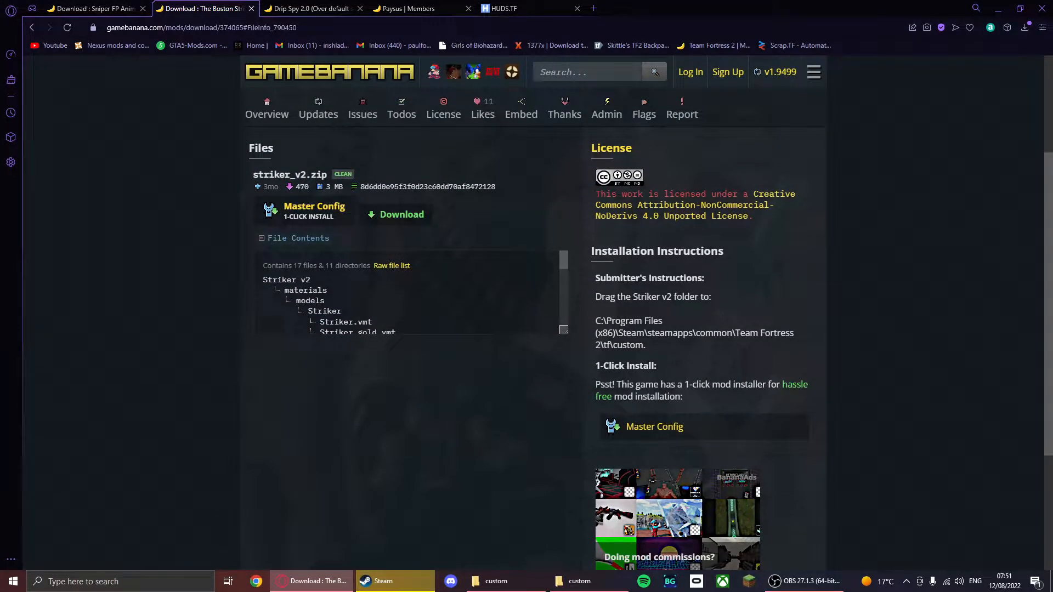
pyautogui.click(87, 9)
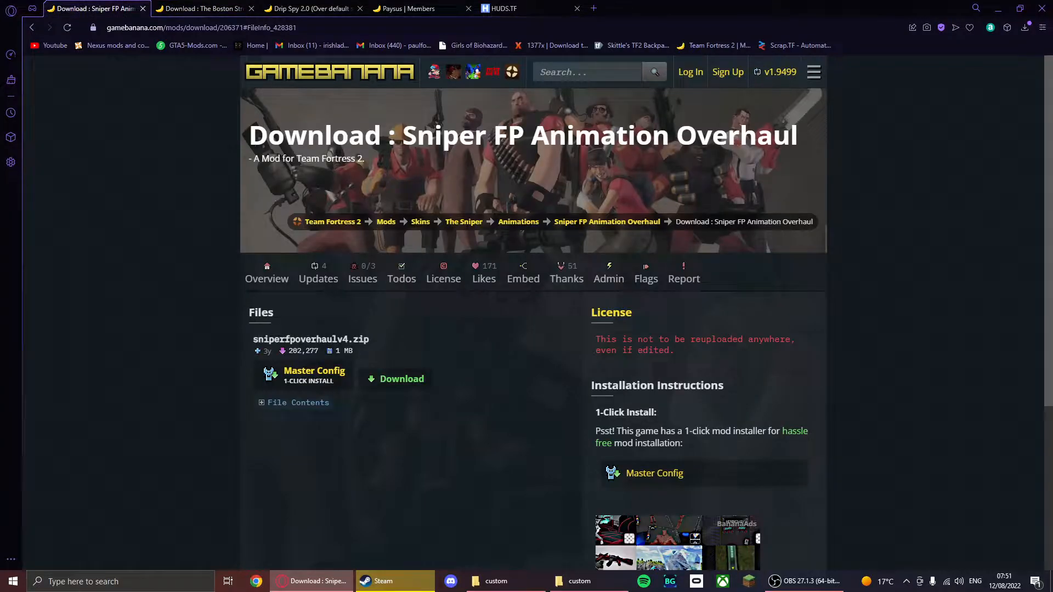
# Step: Reveal the sniper archive's .vpk and readme, then visit the Drip Spy 2.0 and HUDS.TF tabs
pyautogui.click(293, 402)
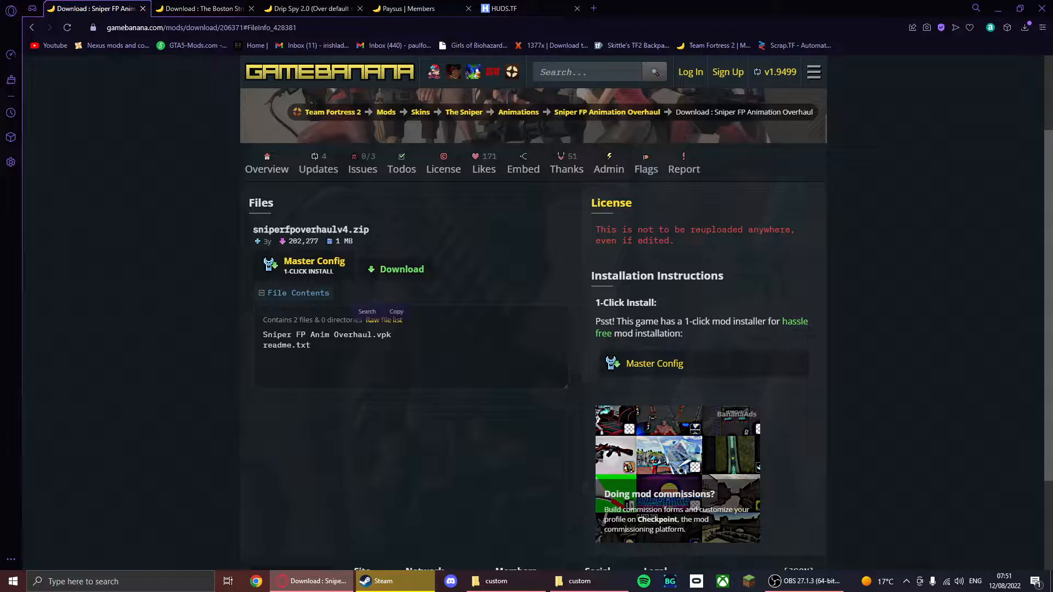
pyautogui.click(309, 9)
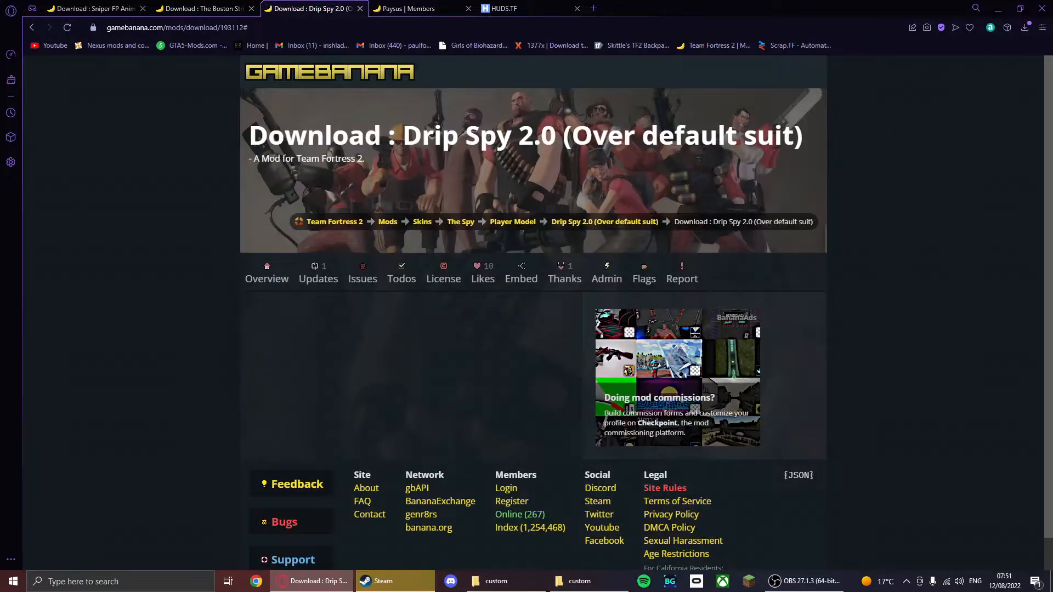
pyautogui.click(503, 8)
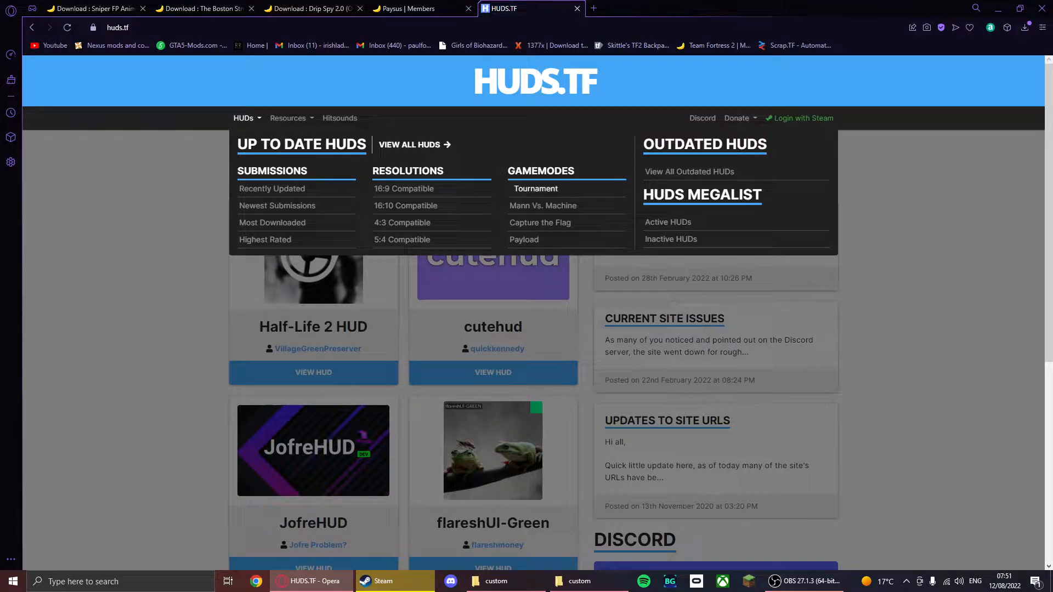
# Step: Browse the full HUDS.TF directory with a changed sort order and open ToonHUD
pyautogui.click(414, 145)
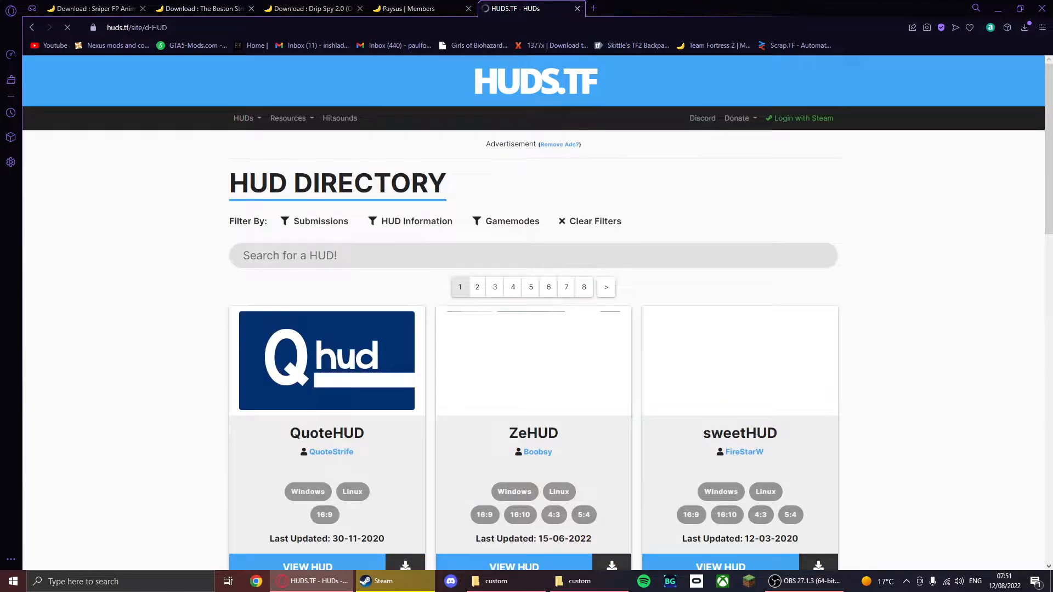
pyautogui.scroll(-3)
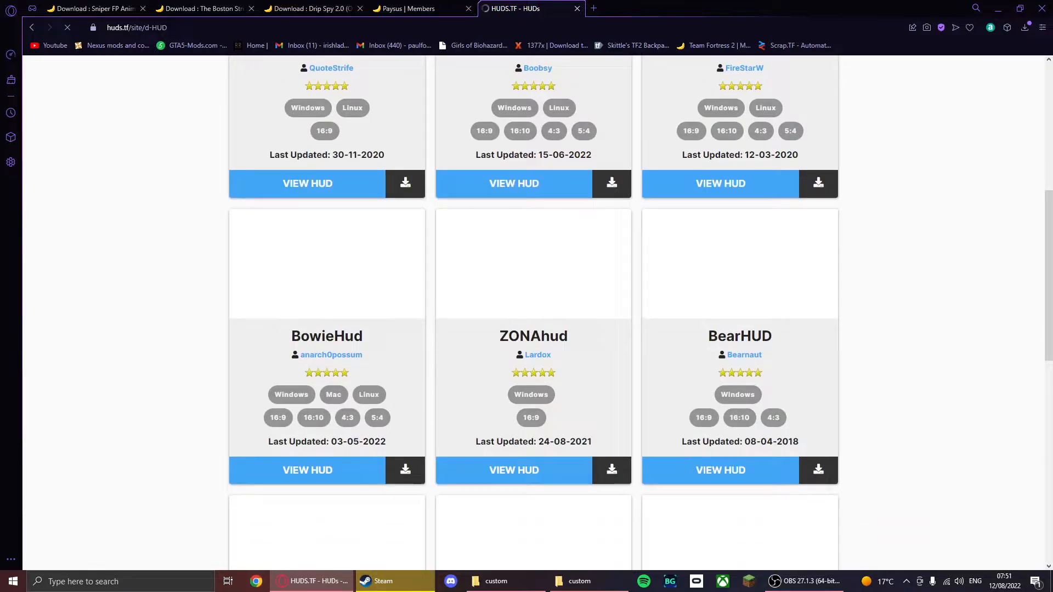
pyautogui.scroll(-3)
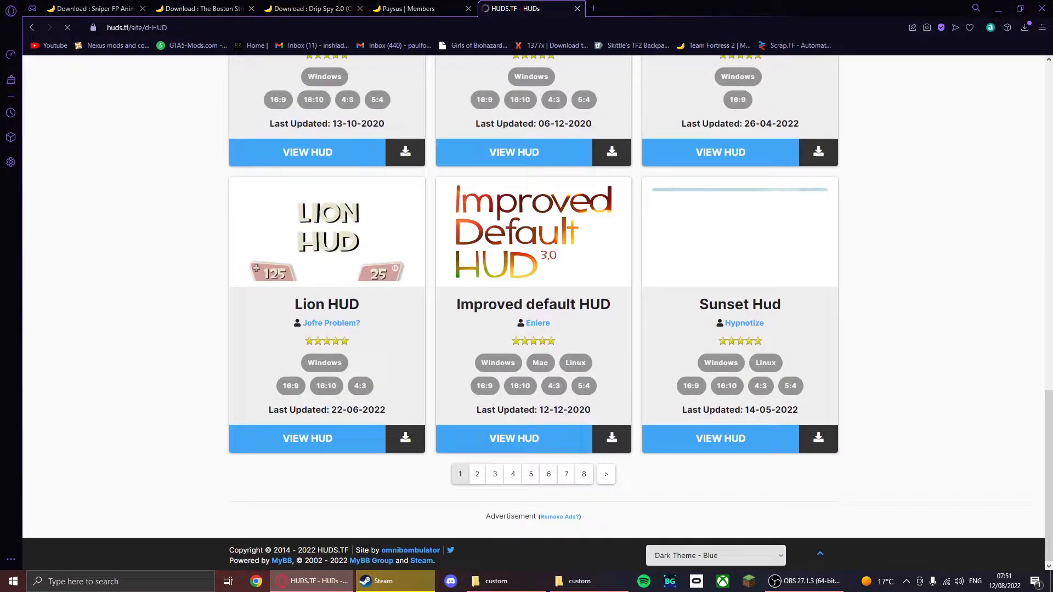
pyautogui.scroll(3)
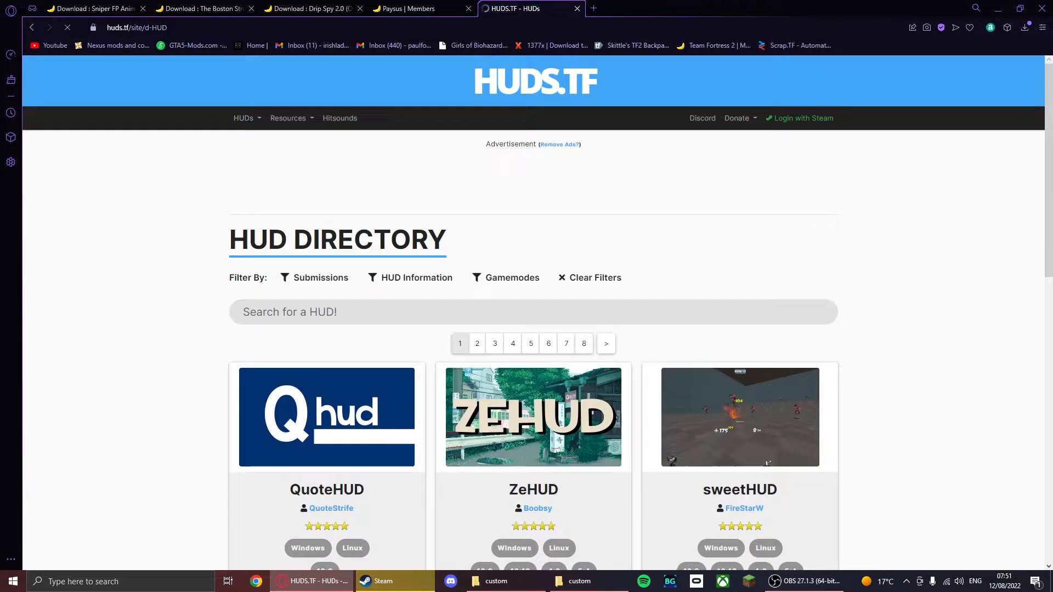
pyautogui.click(243, 119)
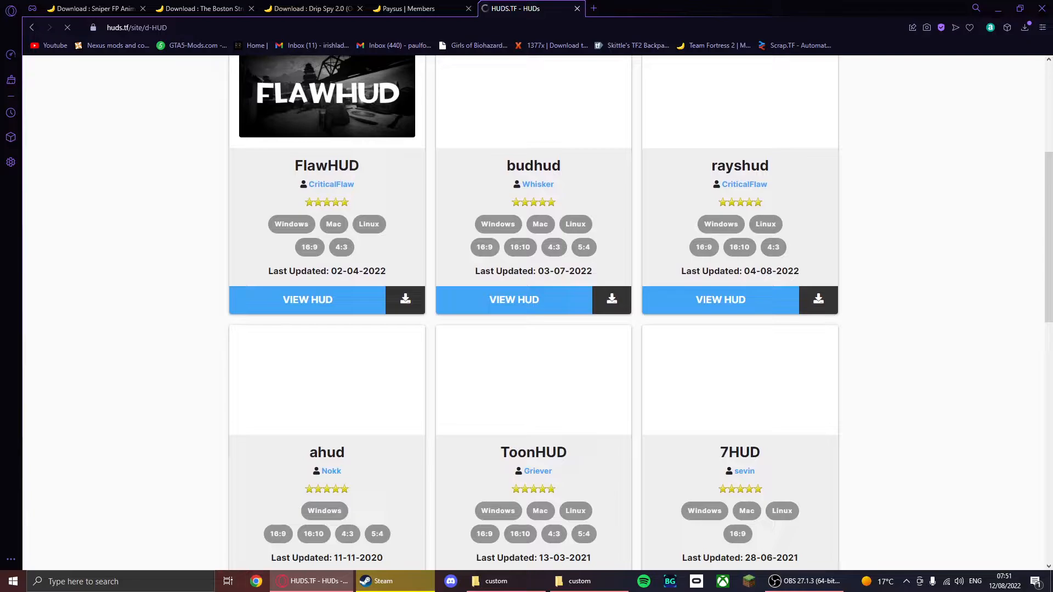
pyautogui.scroll(-3)
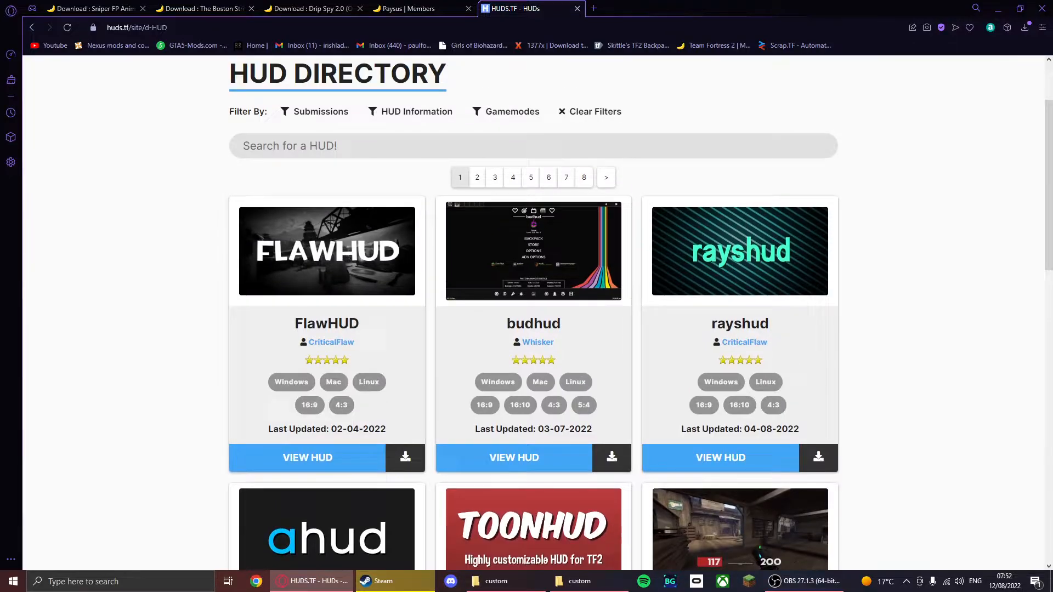
pyautogui.scroll(-3)
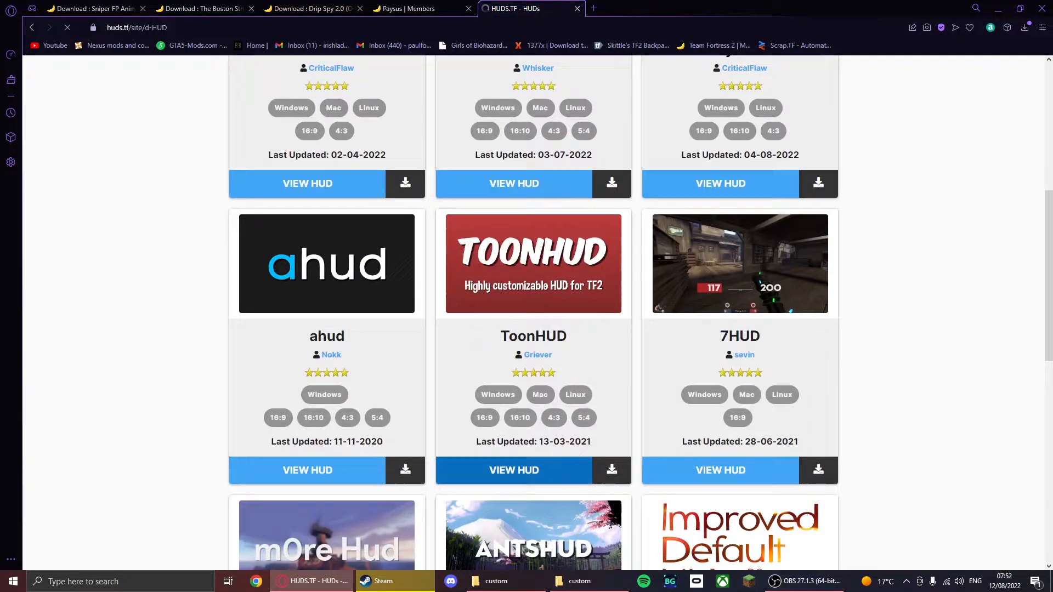
pyautogui.click(513, 469)
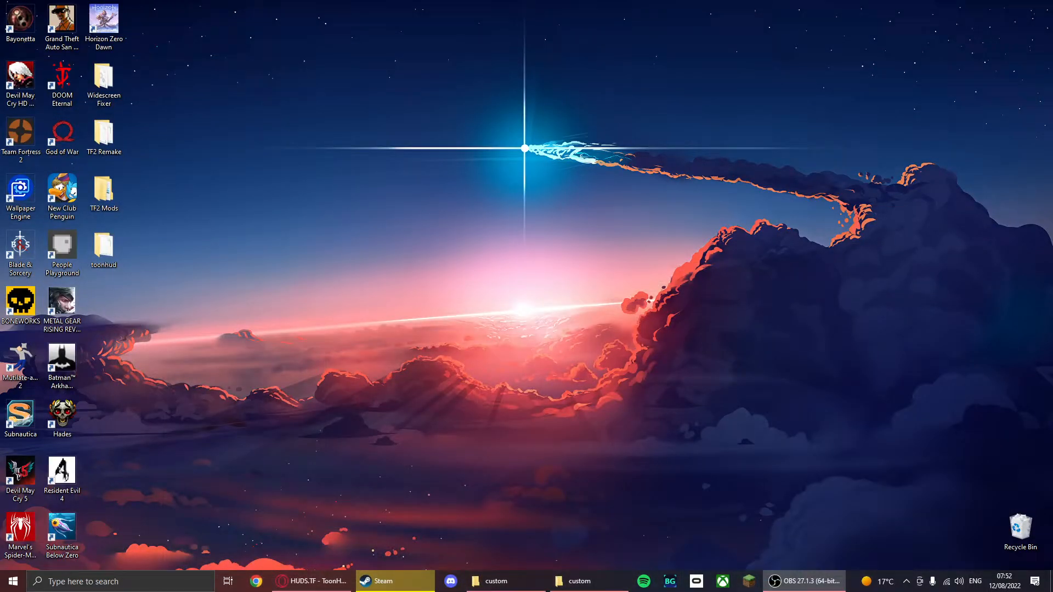
# Step: Move the drip spy archive and toonhud folder from Downloads onto the desktop
pyautogui.rightClick(587, 580)
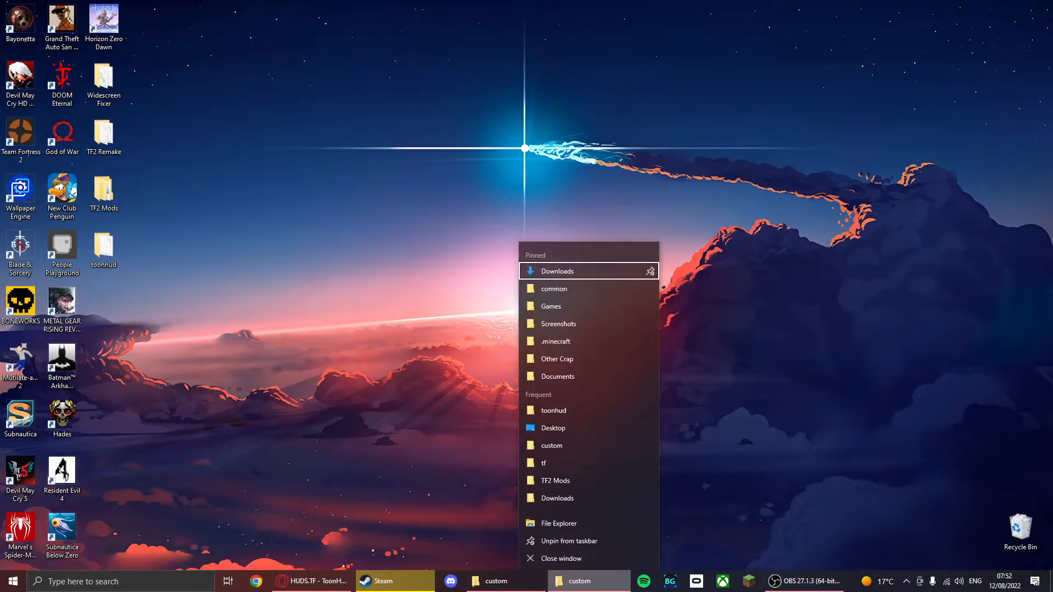
pyautogui.click(557, 270)
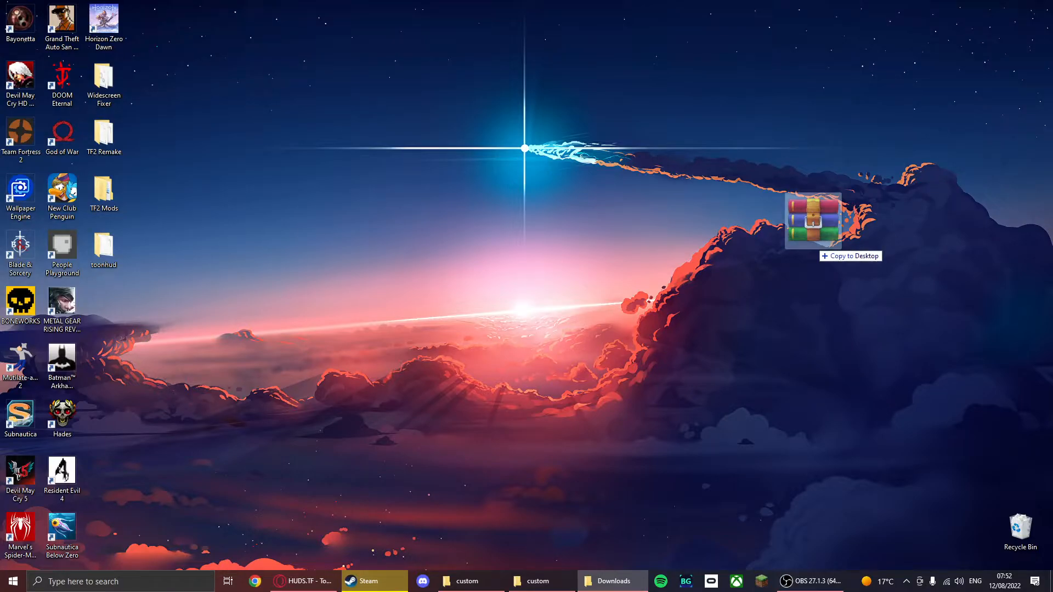
pyautogui.moveTo(813, 221); pyautogui.dragTo(395, 194)
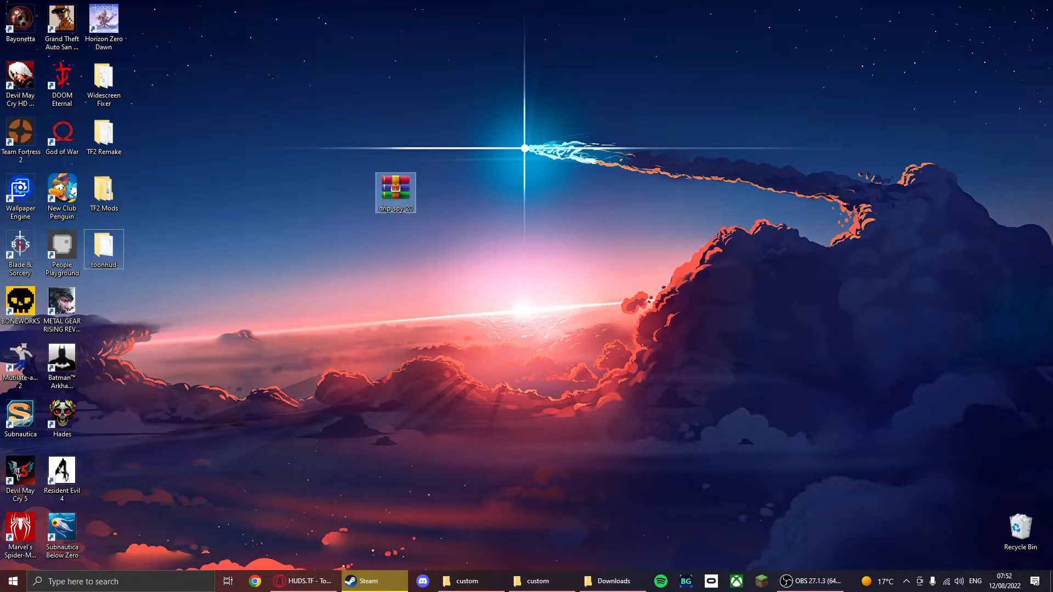
pyautogui.moveTo(395, 188); pyautogui.dragTo(913, 163)
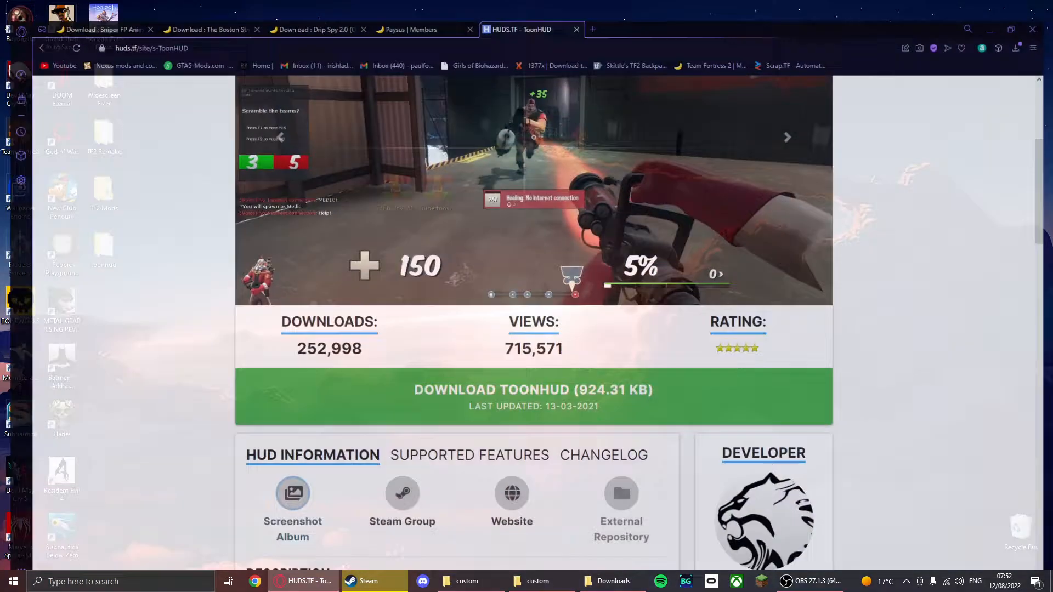
# Step: Minimise the browser and bring up the Steam library
pyautogui.click(202, 9)
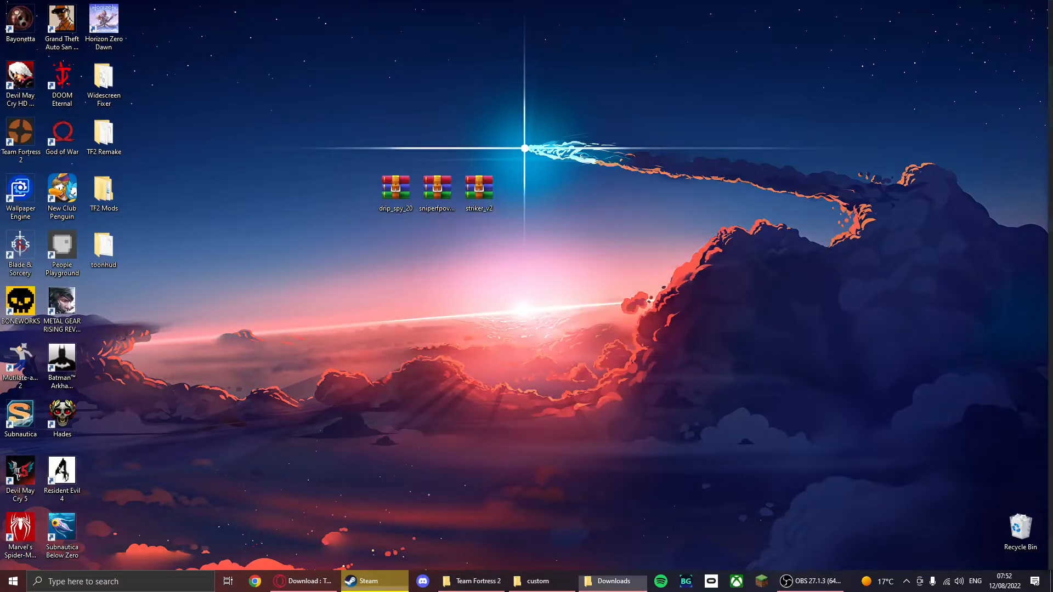
pyautogui.click(374, 581)
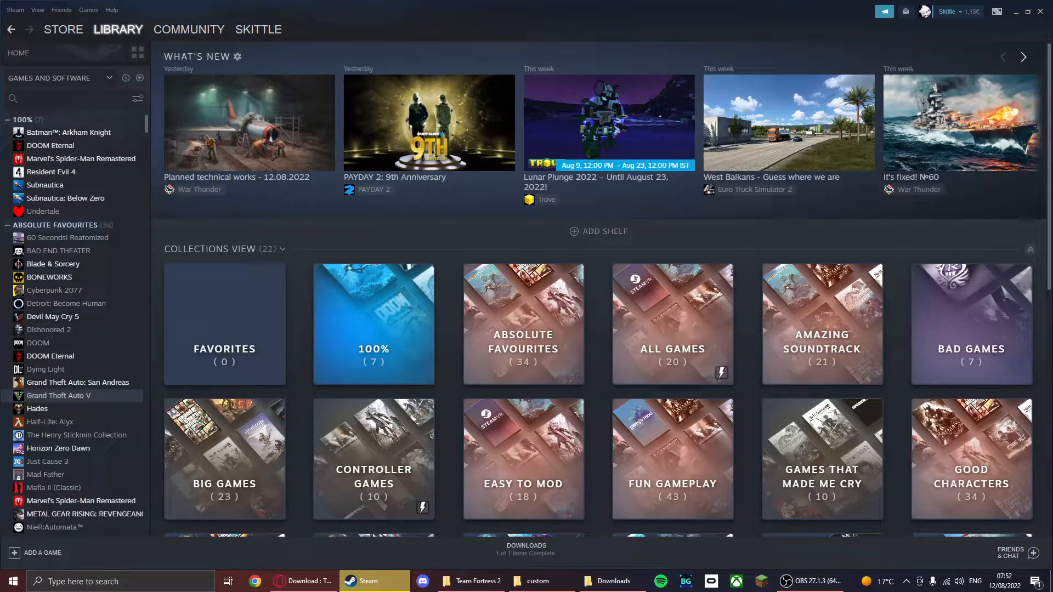
# Step: Browse Team Fortress 2's local files and open tf\custom, showing my_custom_stuff and tf2hitsounds
pyautogui.click(54, 426)
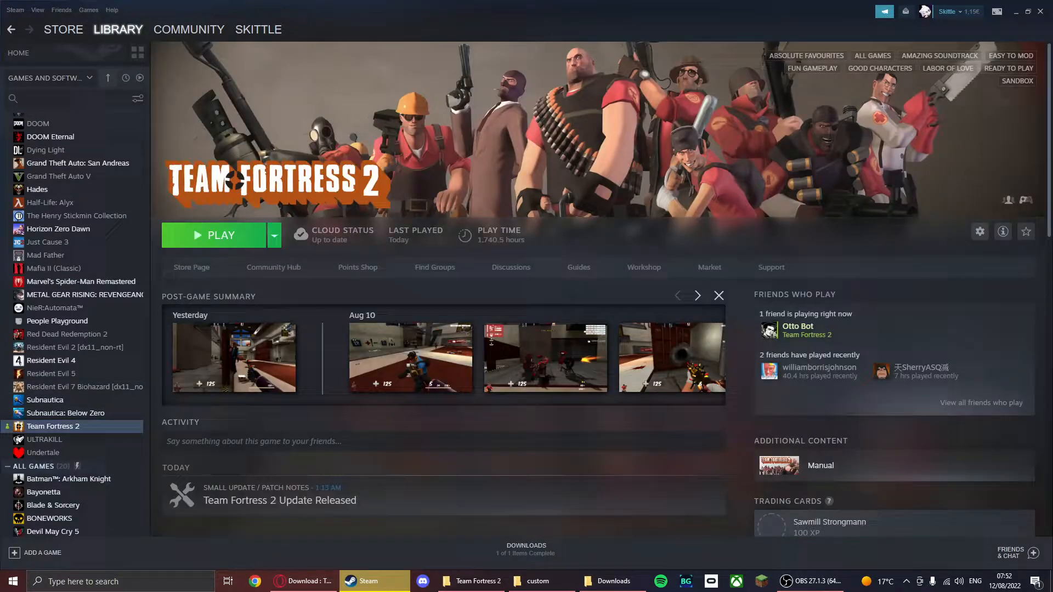
pyautogui.rightClick(53, 425)
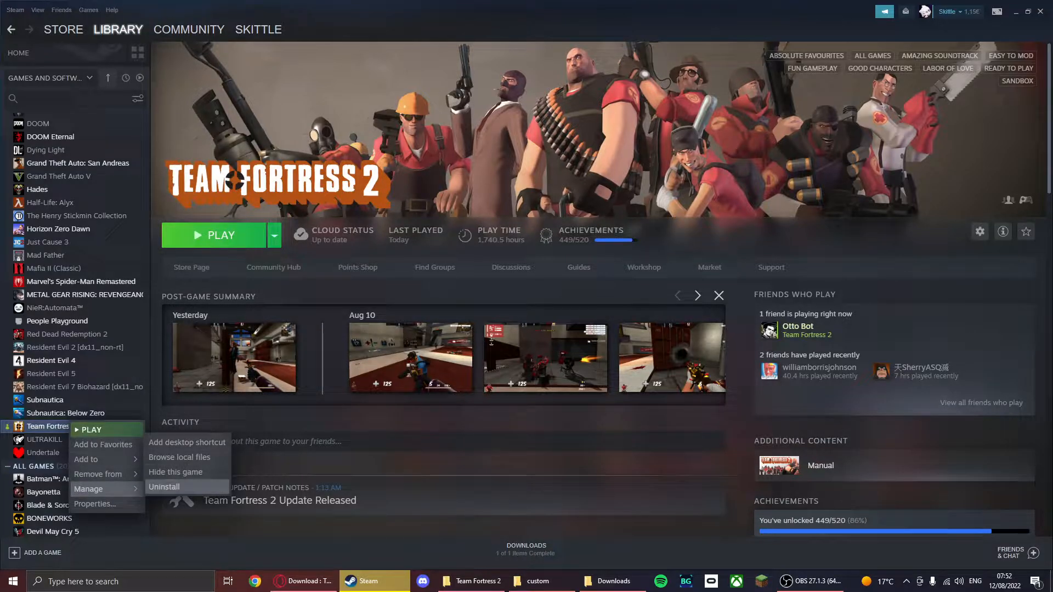
pyautogui.click(179, 457)
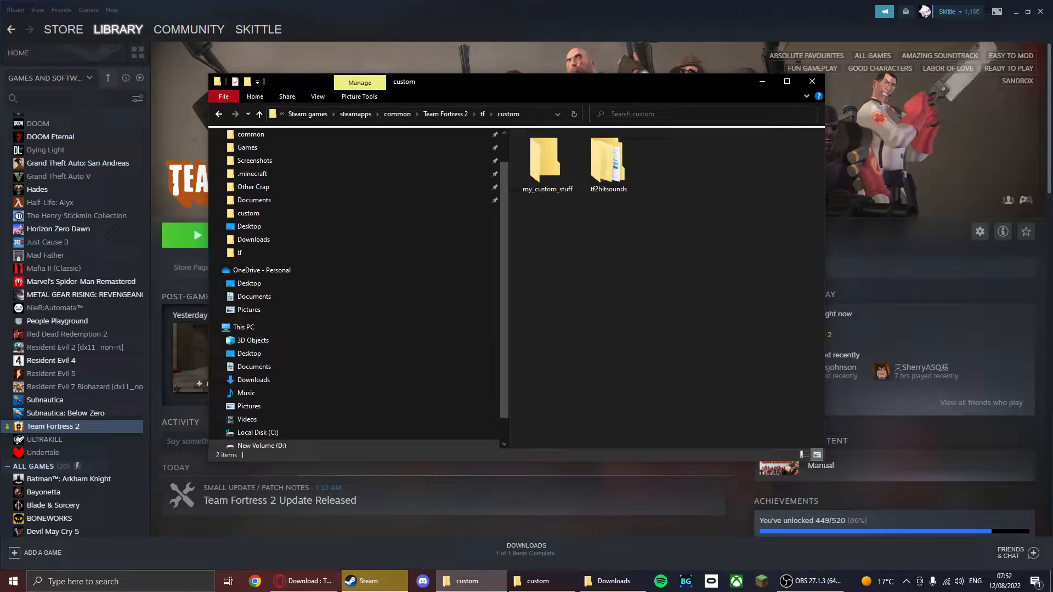
pyautogui.click(547, 157)
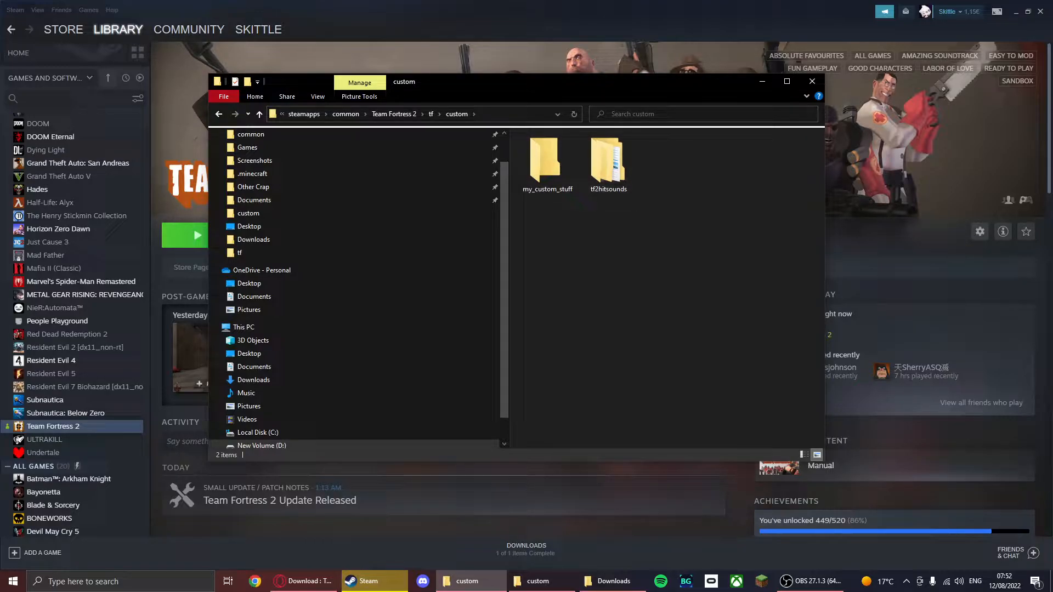
# Step: Select a folder in tf\custom and show the desktop archives beside the window
pyautogui.click(546, 156)
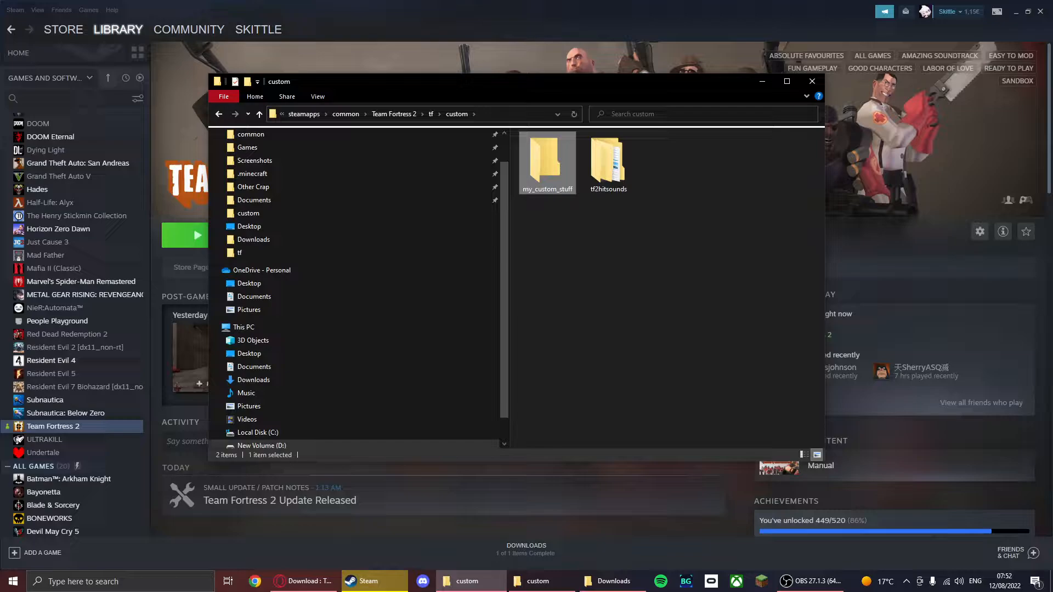
pyautogui.click(607, 161)
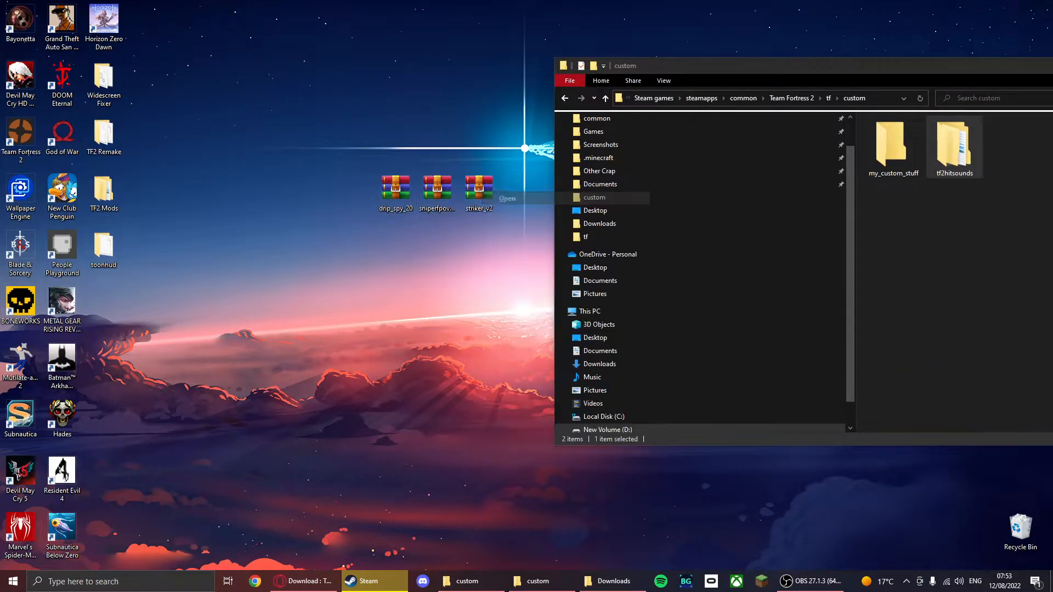
# Step: Open the mod archives in WinRAR, drag Drip spy 2.0.vpk and Sniper FP Anim Overhaul.vpk into tf\custom, and close them
pyautogui.doubleClick(478, 185)
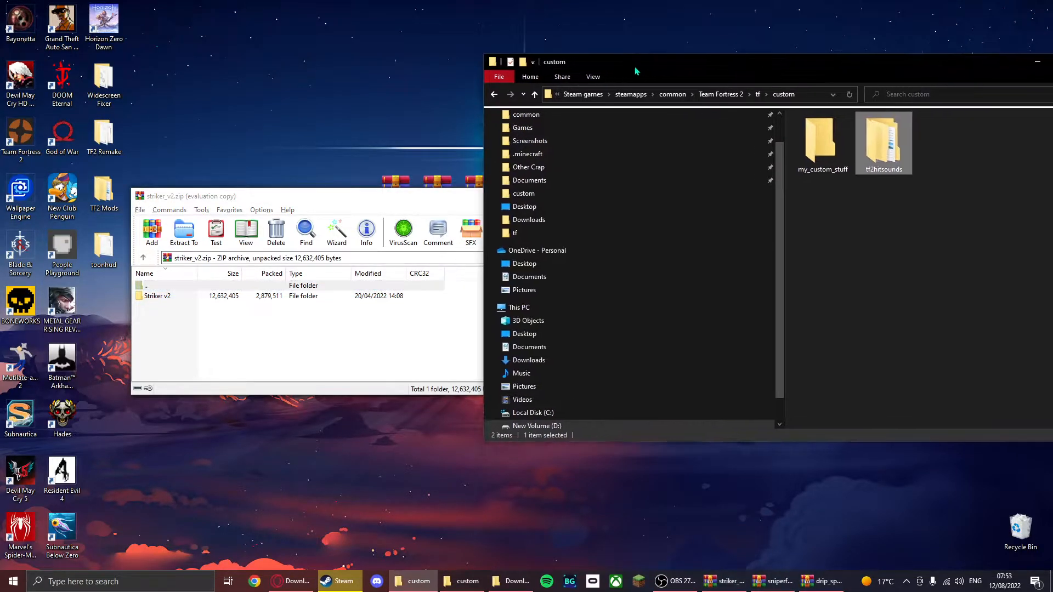
pyautogui.doubleClick(157, 296)
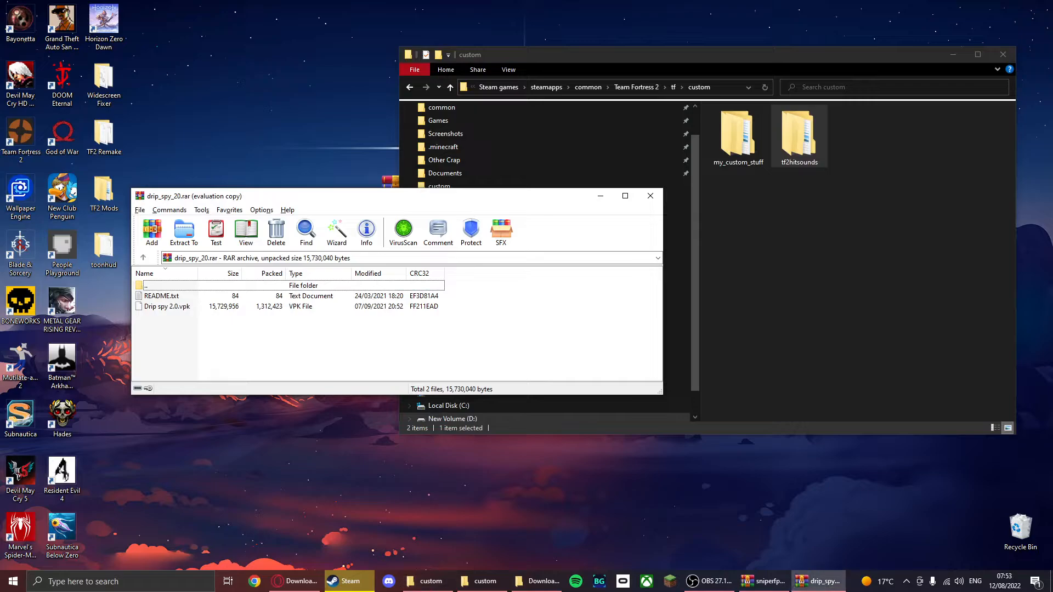
pyautogui.click(167, 306)
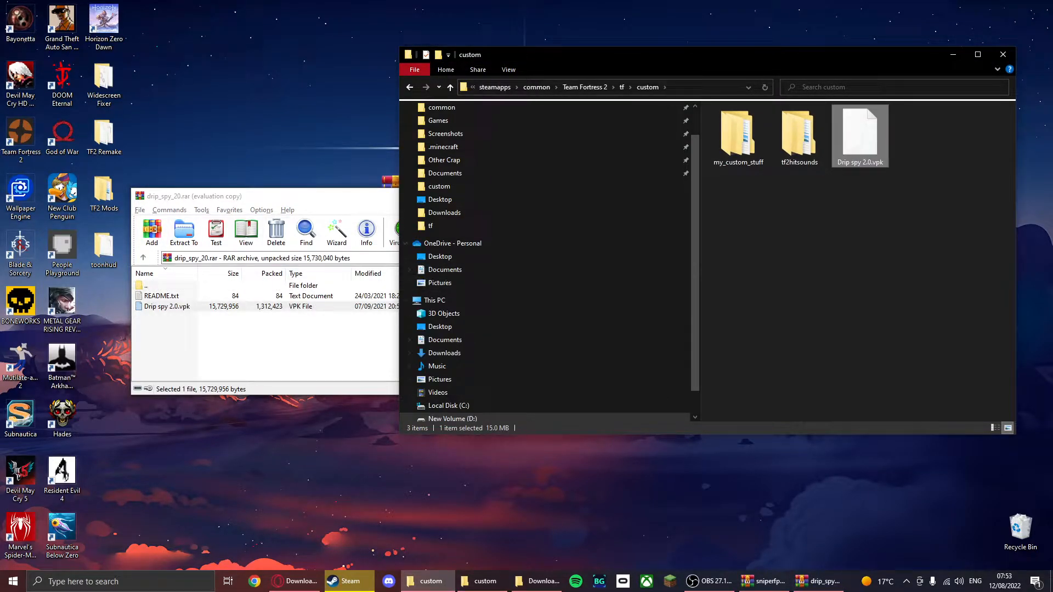
pyautogui.click(813, 581)
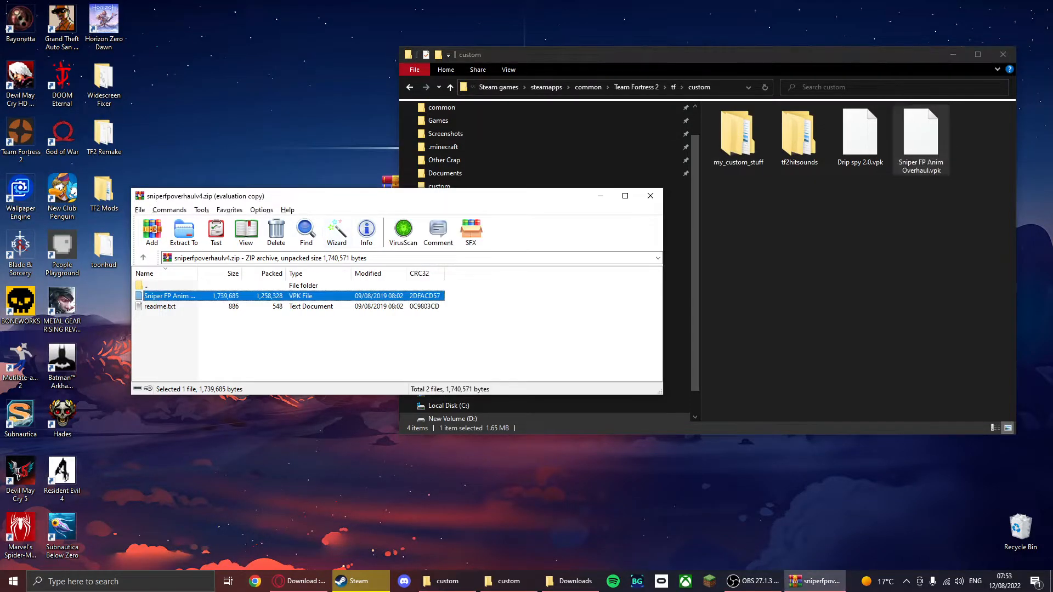
pyautogui.click(649, 195)
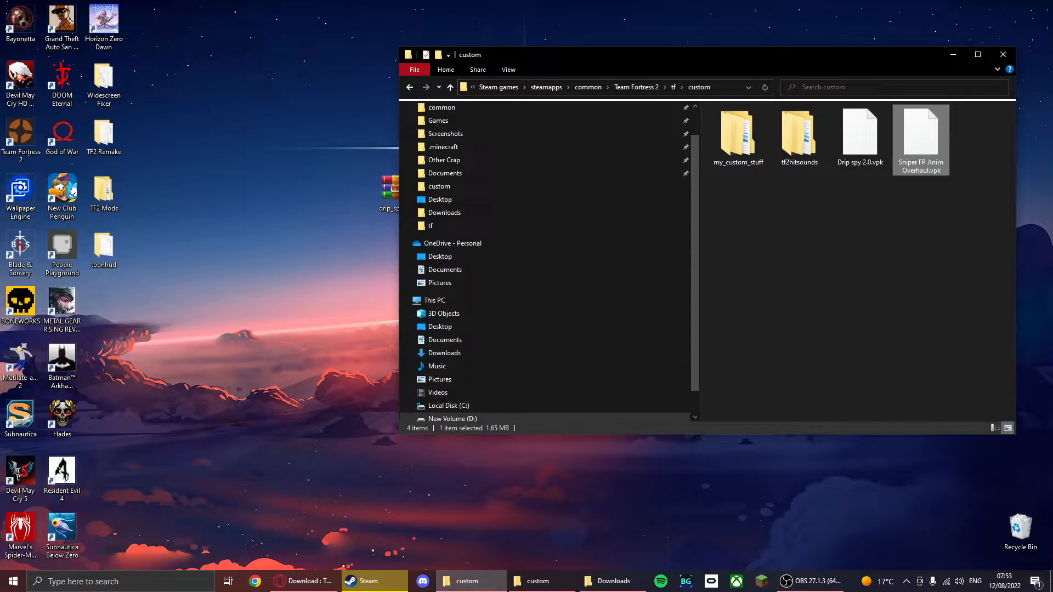
# Step: Bring the tf\custom window forward and drop the toonhud folder into it
pyautogui.click(431, 225)
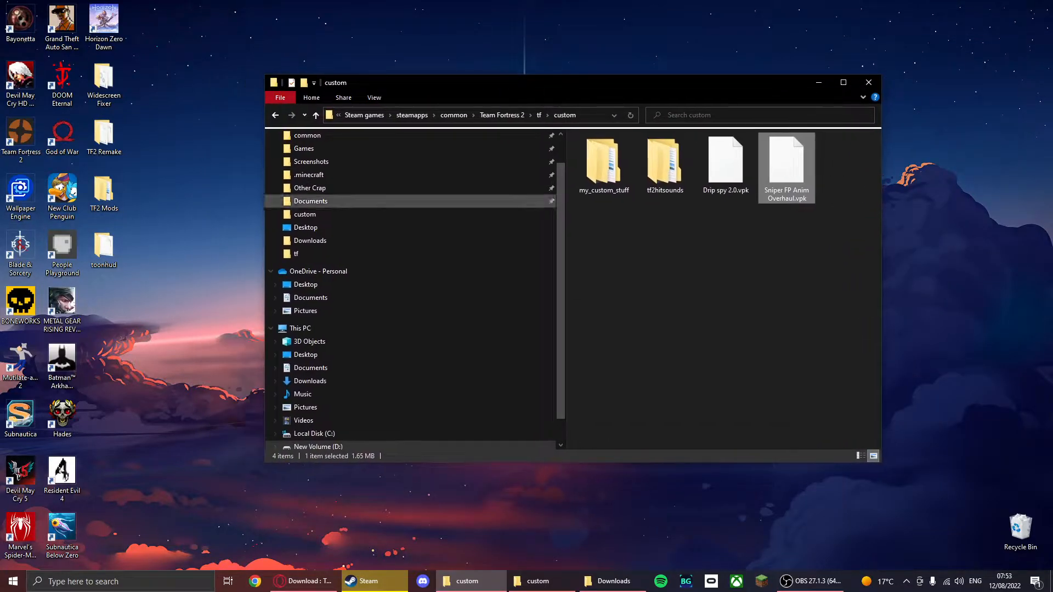
pyautogui.click(664, 161)
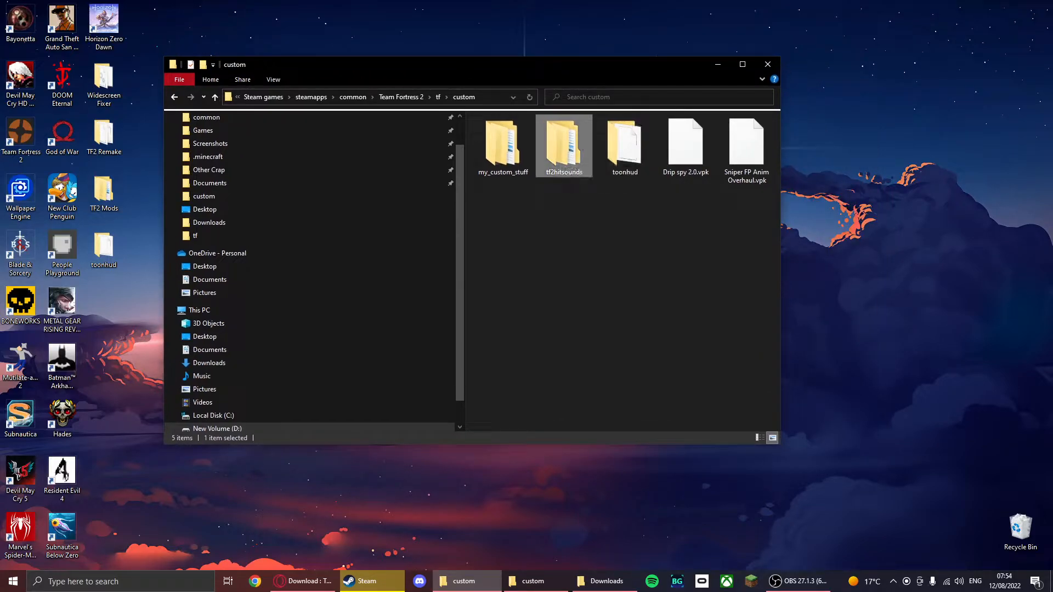
# Step: Browse tf2hitsounds' sound\ui folder and review its Security permissions in Properties
pyautogui.doubleClick(564, 141)
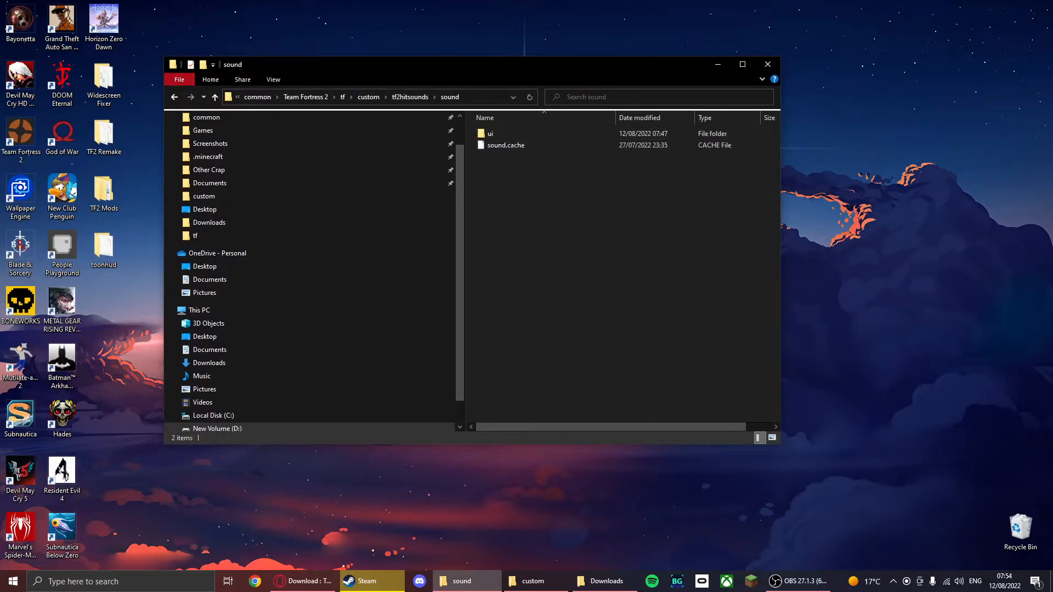
pyautogui.doubleClick(489, 134)
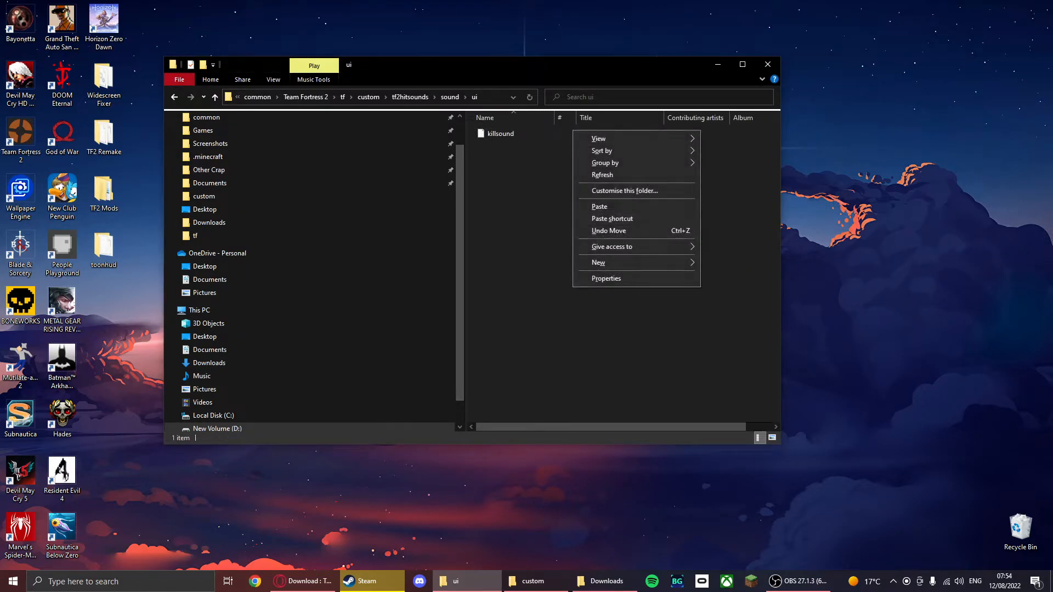
pyautogui.click(605, 278)
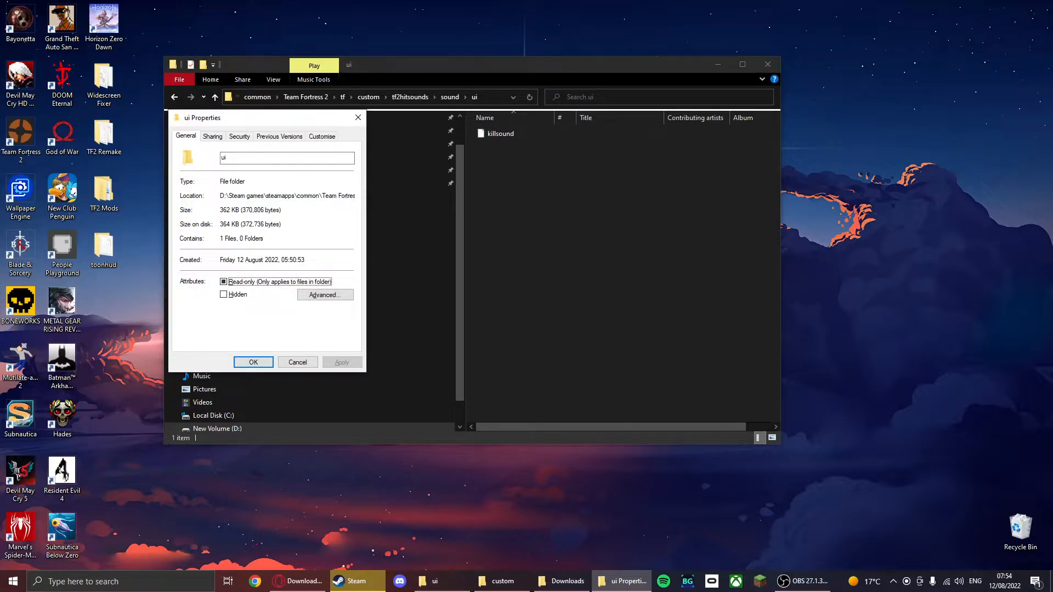
pyautogui.click(239, 137)
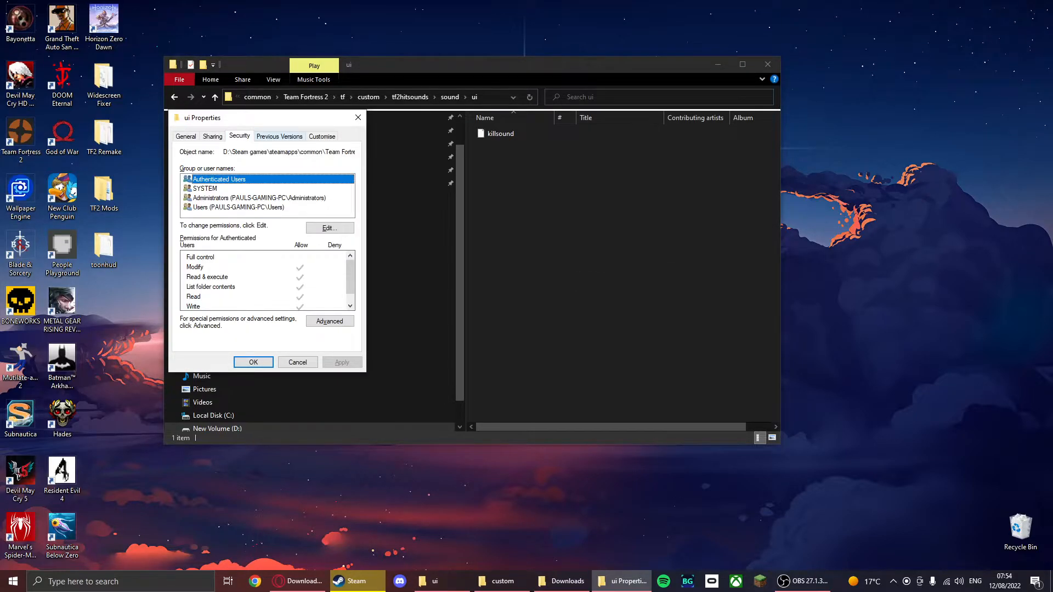
pyautogui.click(253, 362)
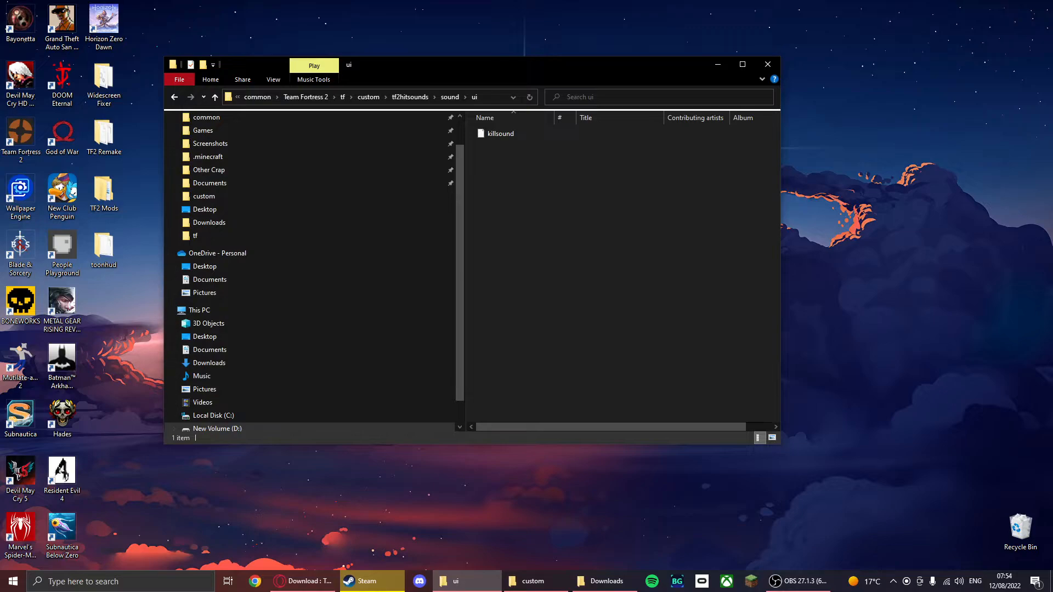
pyautogui.click(499, 134)
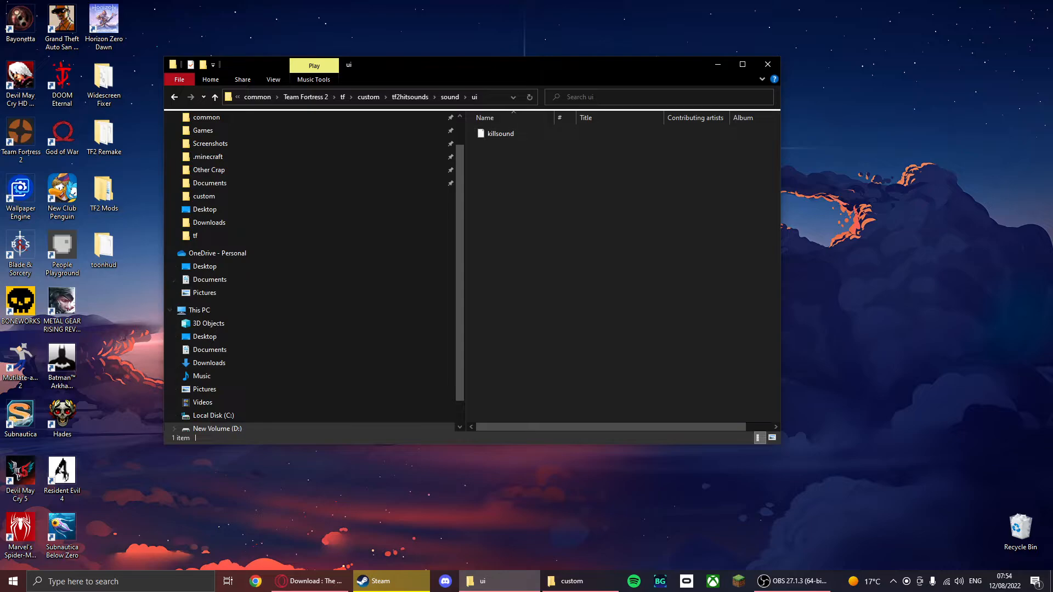
pyautogui.click(767, 65)
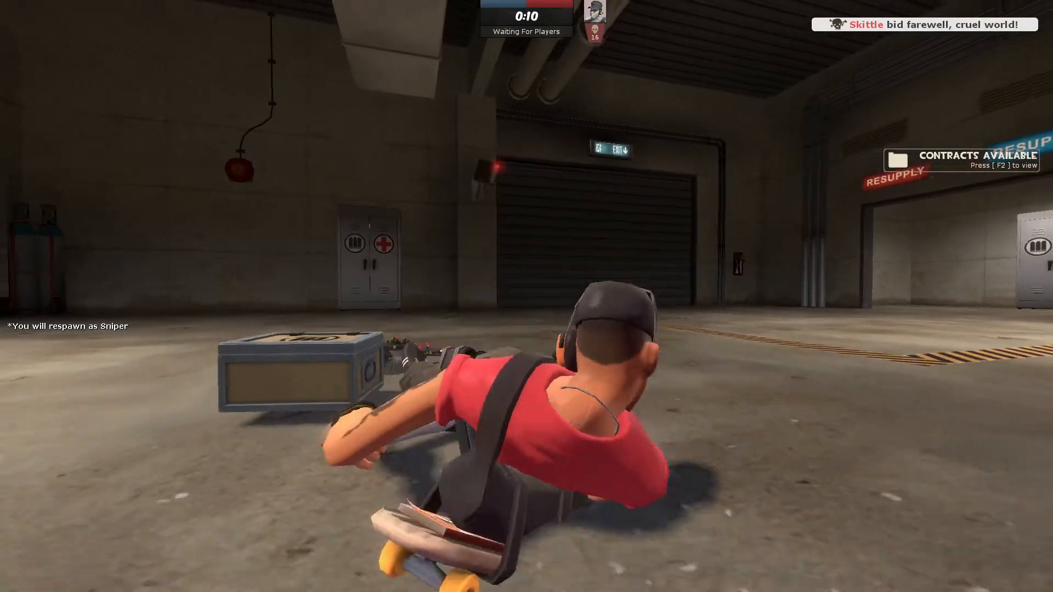
# Step: Enter 'mp_dius' in the console, then swing the Sniper's kukri to test animations
pyautogui.press('Escape')
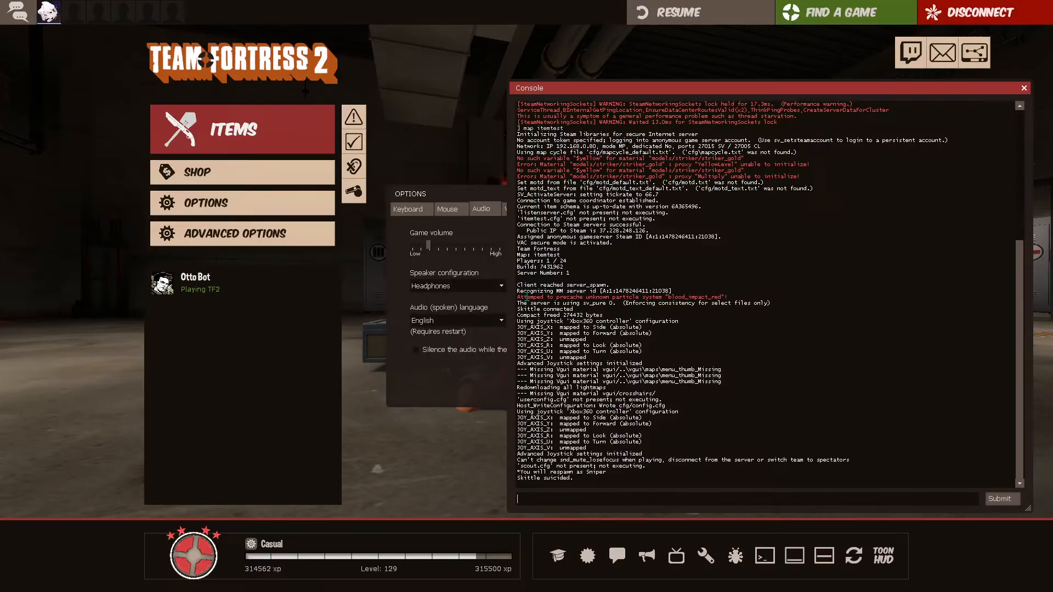
pyautogui.write('mp_dius')
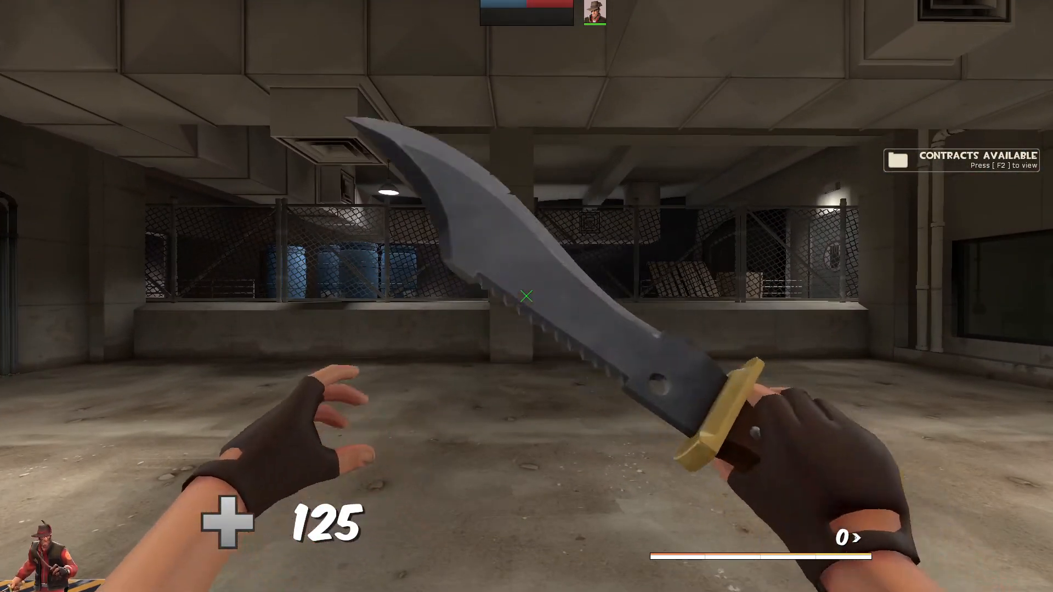
pyautogui.click(526, 296)
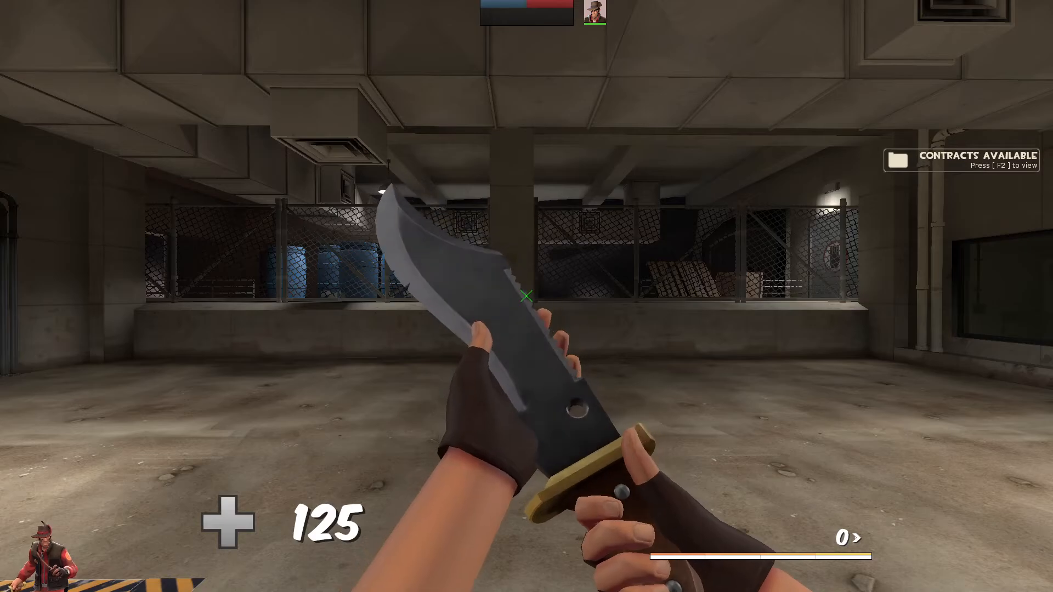